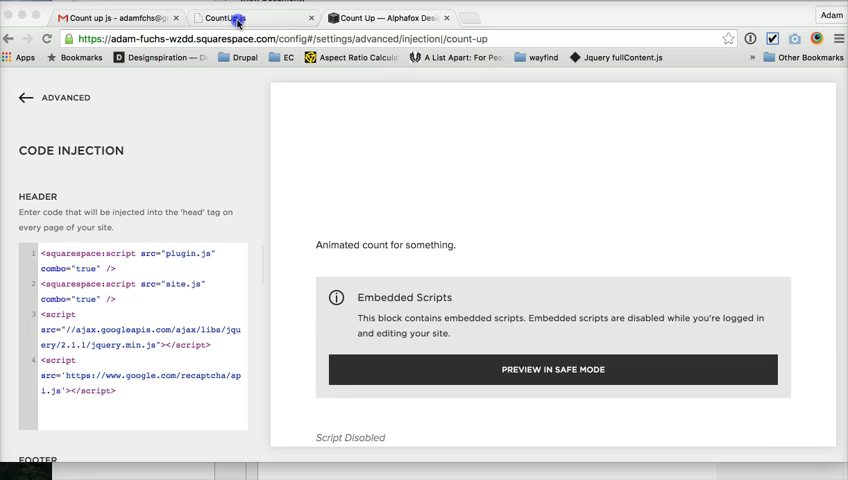
# Step: Switch to the CountUp.js demo page and scroll over it
pyautogui.click(222, 17)
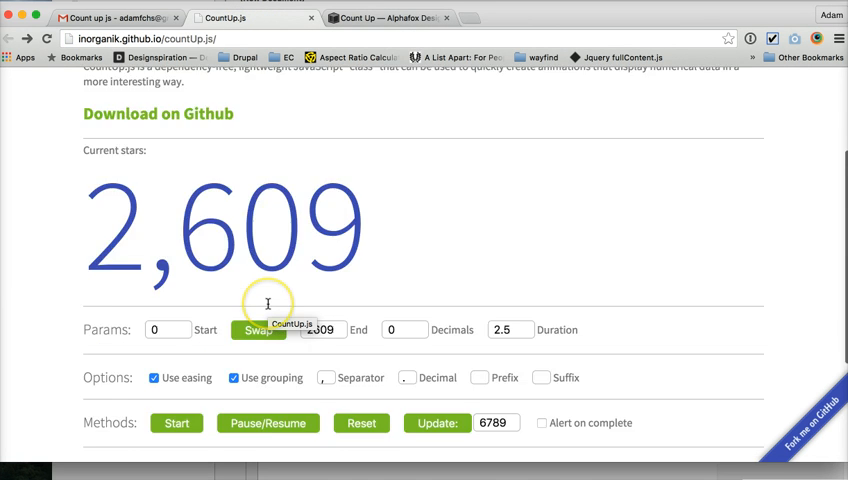
pyautogui.scroll(3)
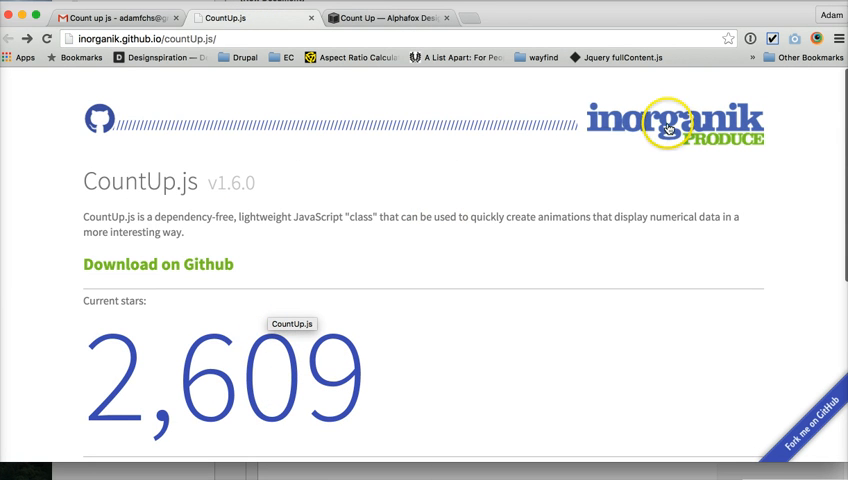
pyautogui.scroll(-3)
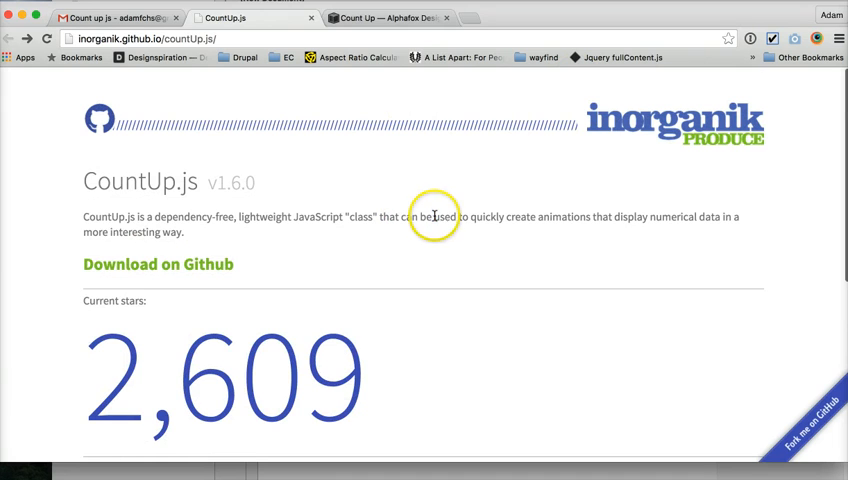
# Step: Back in Squarespace site settings, select the first script lines of the header code
pyautogui.click(388, 18)
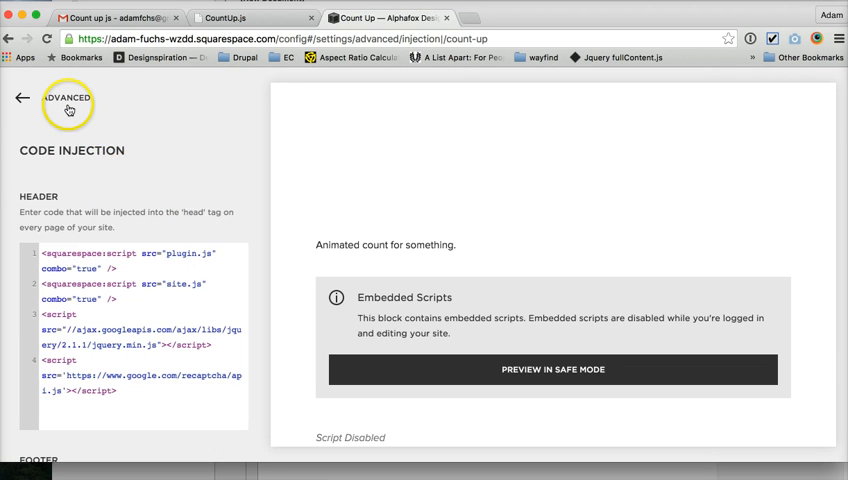
pyautogui.click(23, 98)
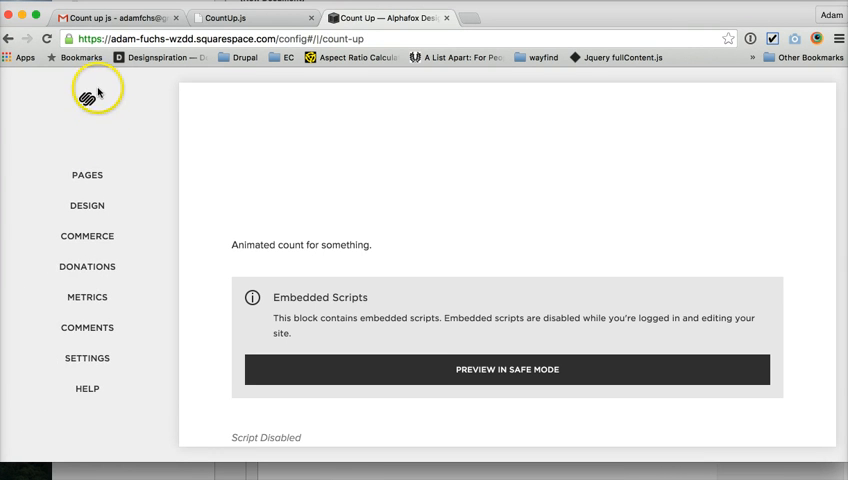
pyautogui.click(87, 358)
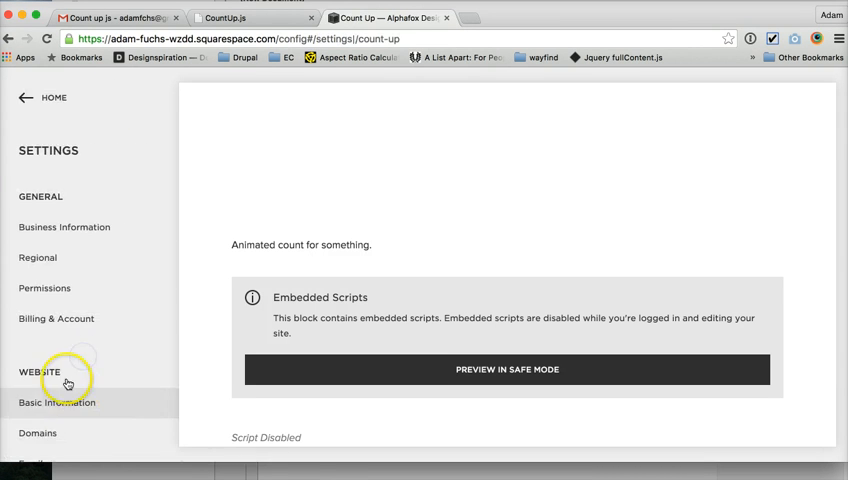
pyautogui.scroll(-3)
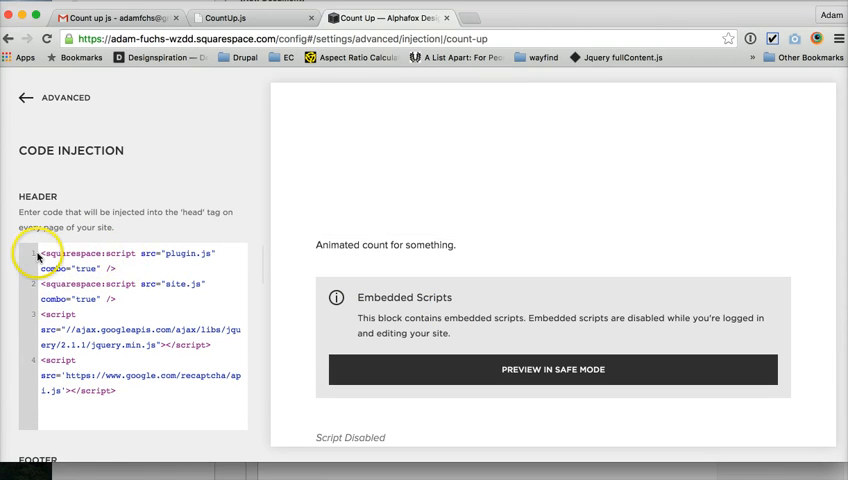
pyautogui.moveTo(38, 253); pyautogui.dragTo(215, 345)
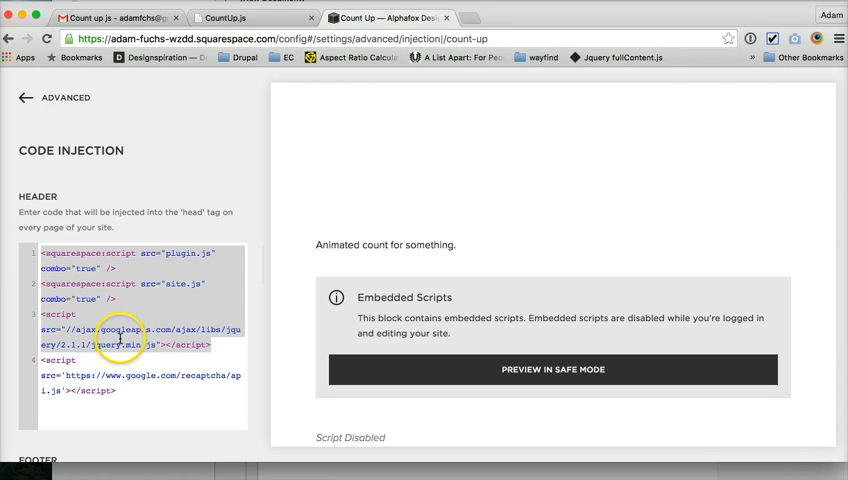
pyautogui.moveTo(103, 76)
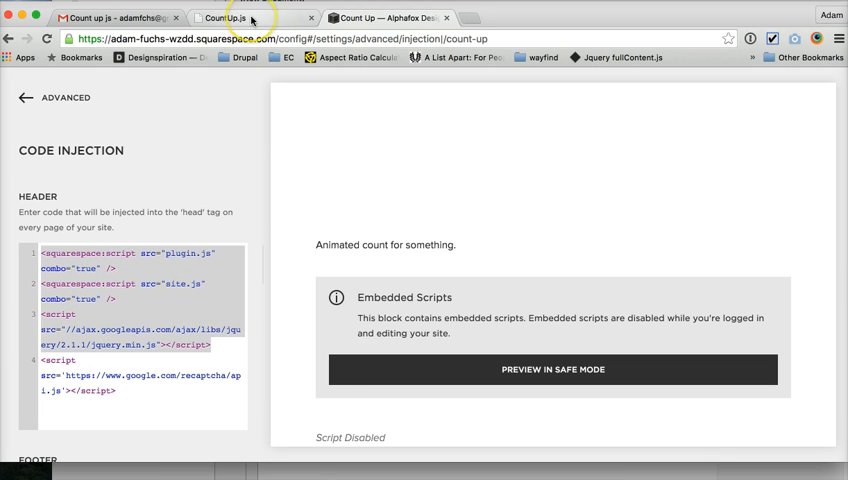
pyautogui.moveTo(252, 18)
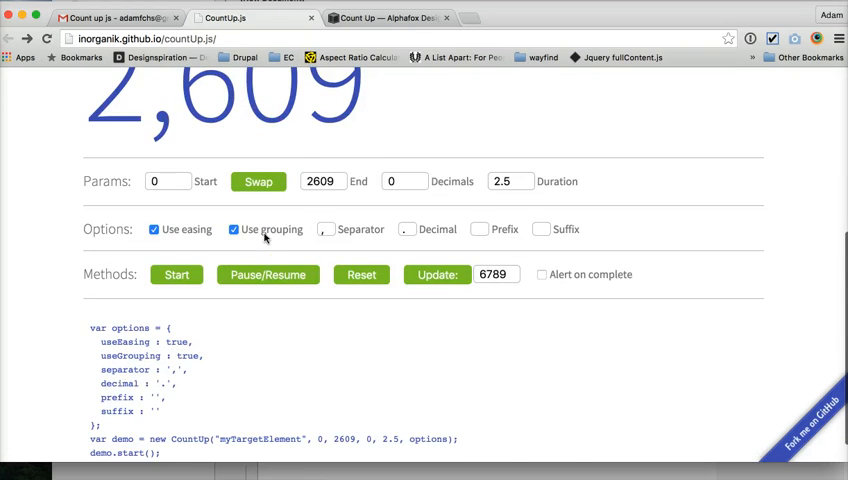
# Step: Scroll through the countUp.js repository README on GitHub
pyautogui.scroll(3)
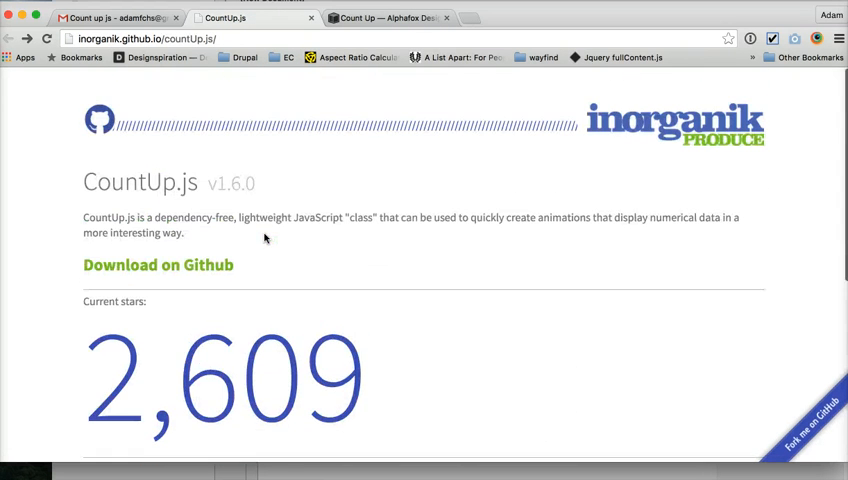
pyautogui.moveTo(194, 264)
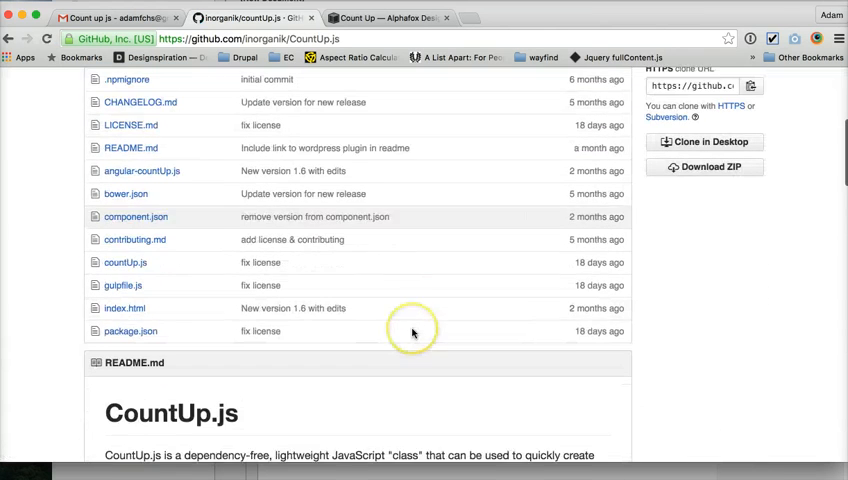
pyautogui.scroll(-3)
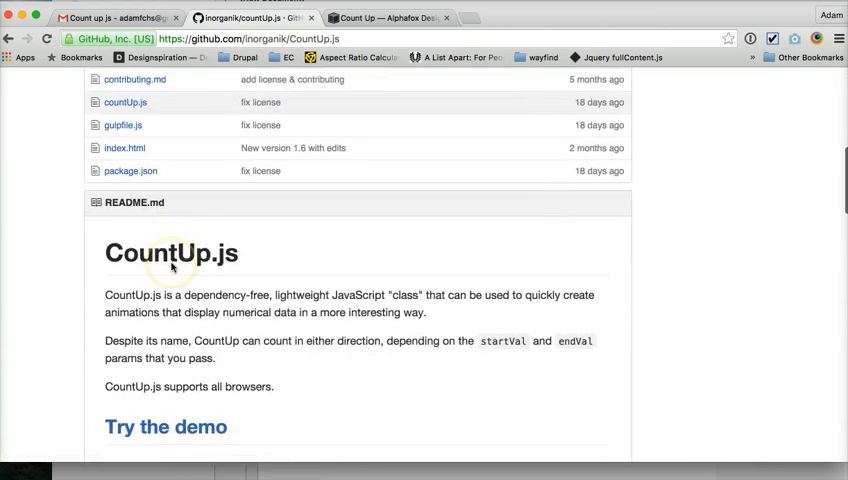
pyautogui.scroll(-3)
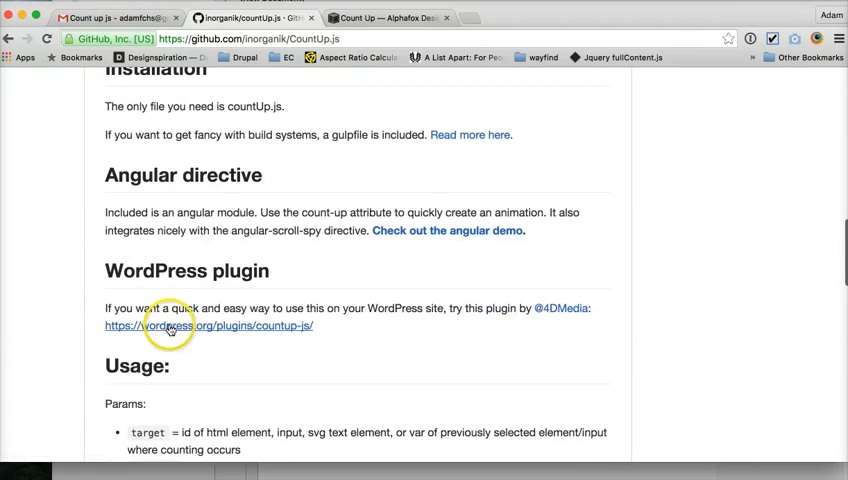
pyautogui.scroll(-3)
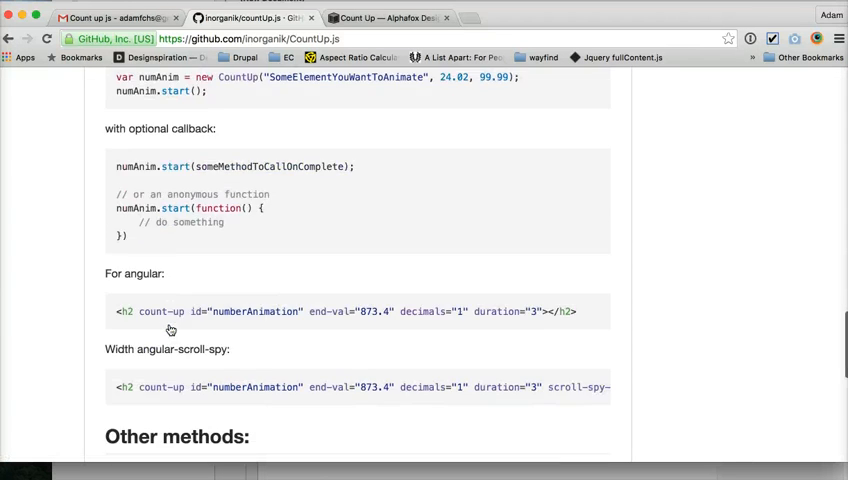
pyautogui.scroll(-3)
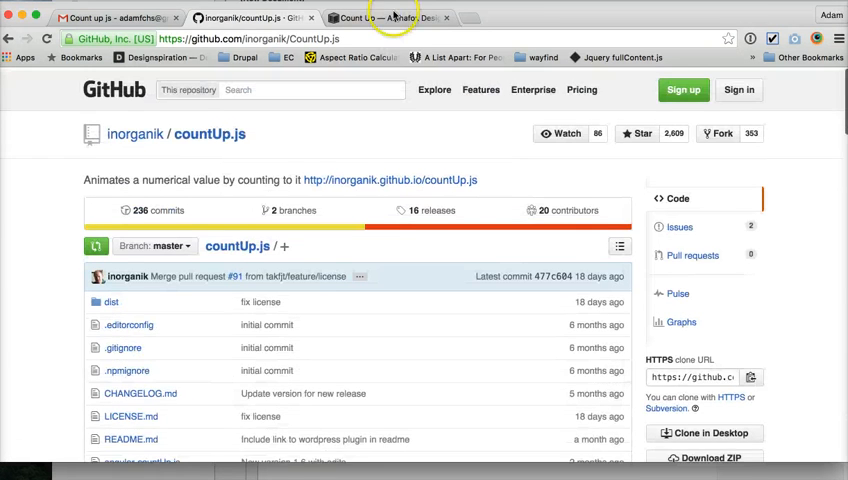
# Step: Return to Squarespace and open the plugins page from the Pages list
pyautogui.click(385, 17)
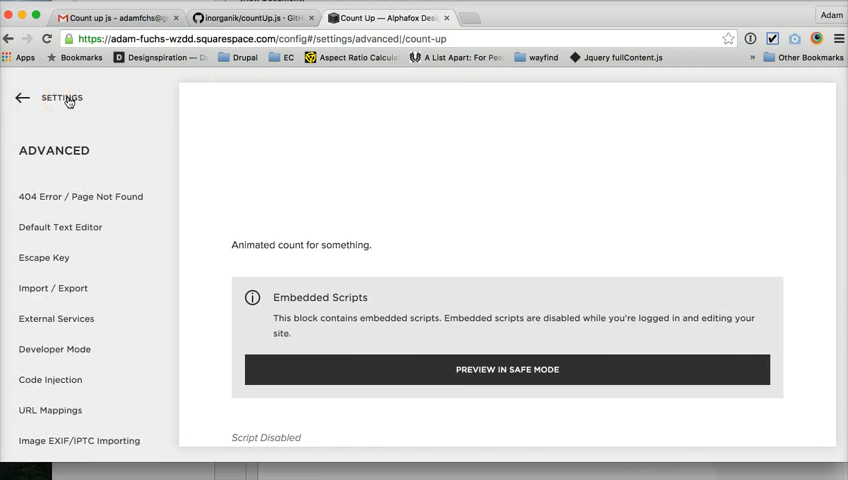
pyautogui.click(23, 98)
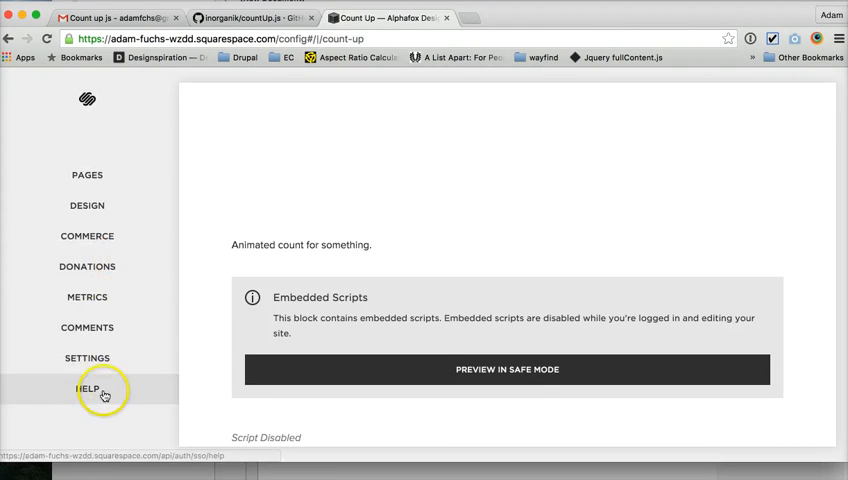
pyautogui.click(87, 174)
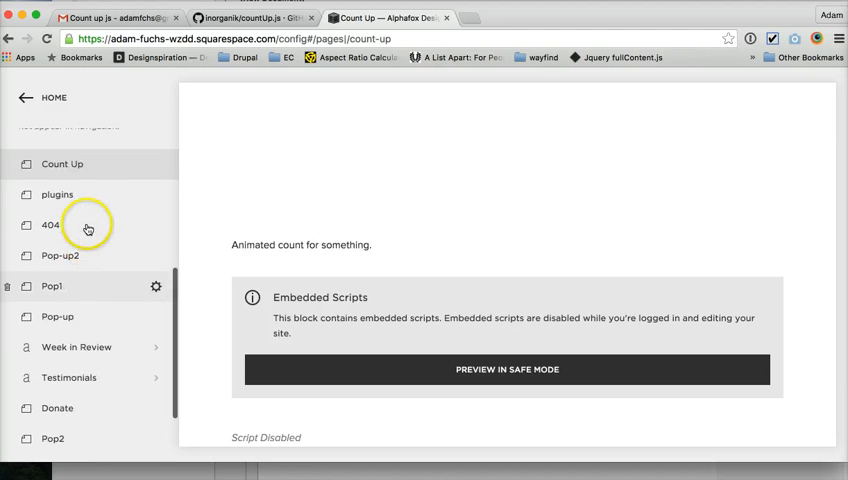
pyautogui.click(57, 196)
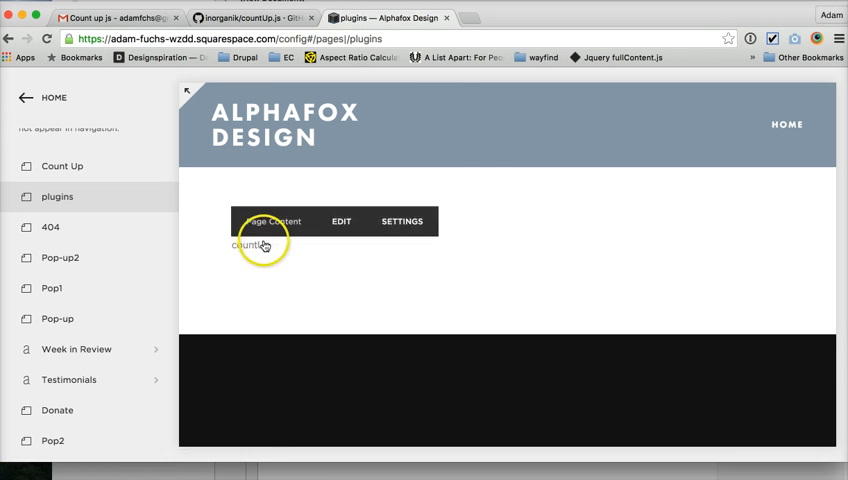
pyautogui.moveTo(298, 277)
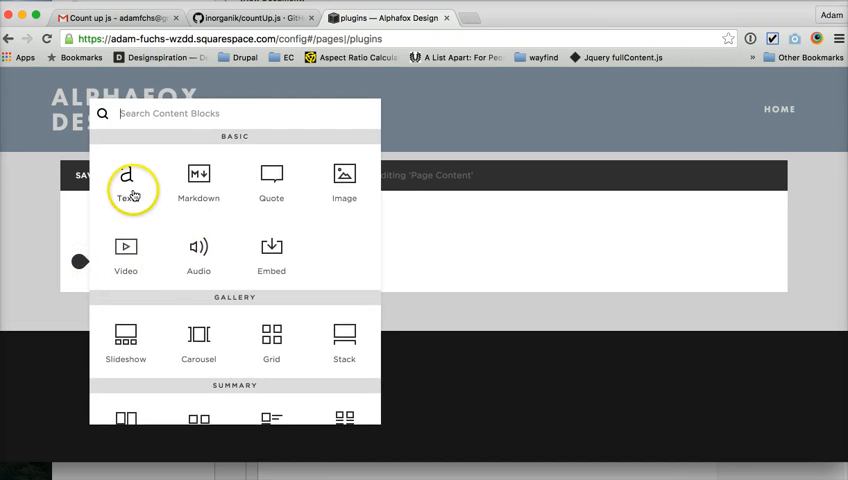
# Step: Add a text block reading 'Count' and select it to make a link
pyautogui.click(126, 175)
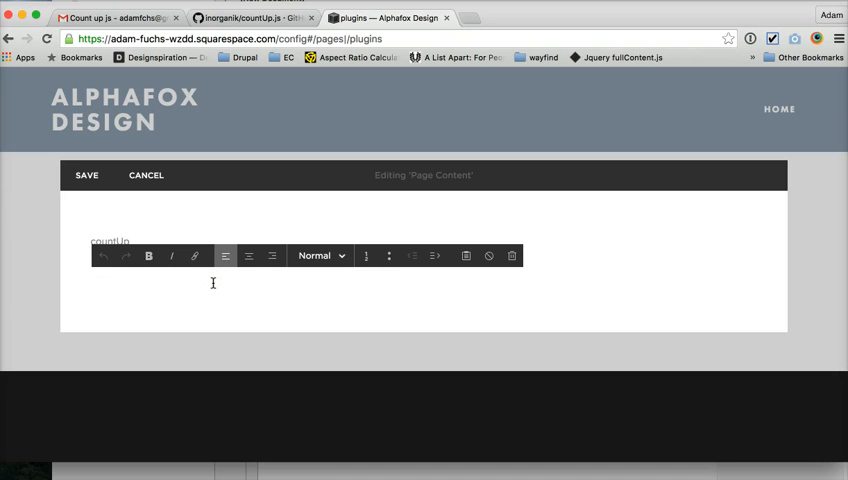
pyautogui.write('Count')
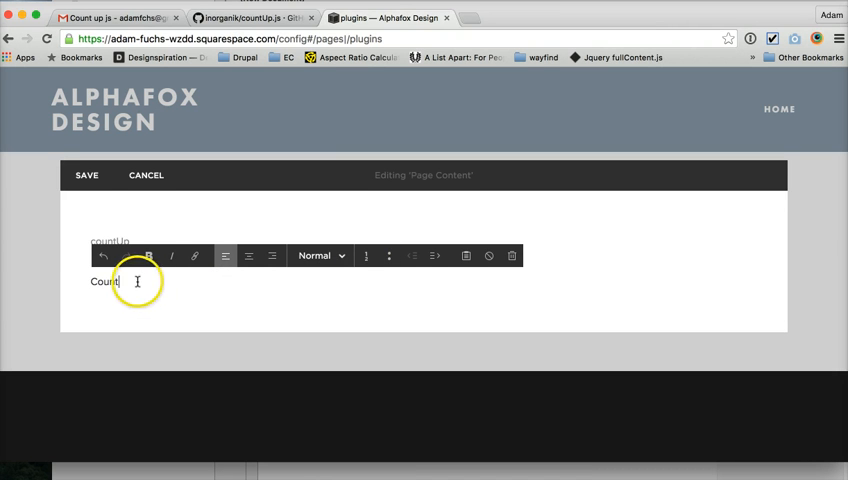
pyautogui.click(197, 255)
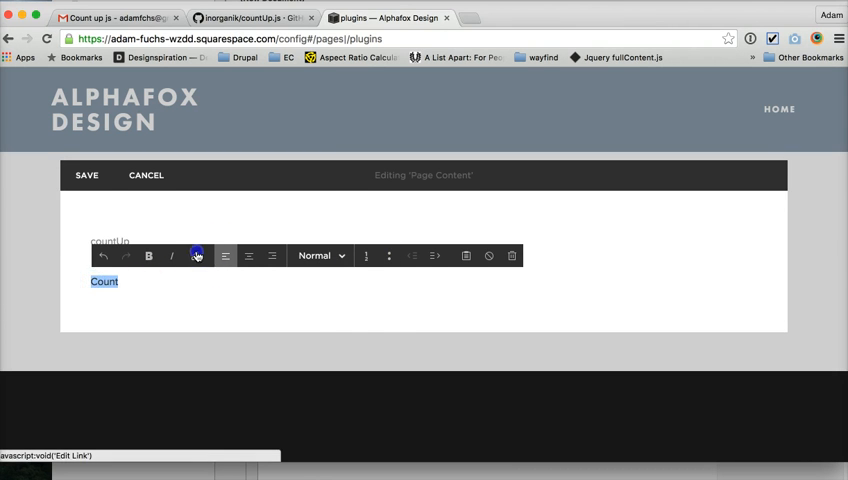
pyautogui.click(197, 256)
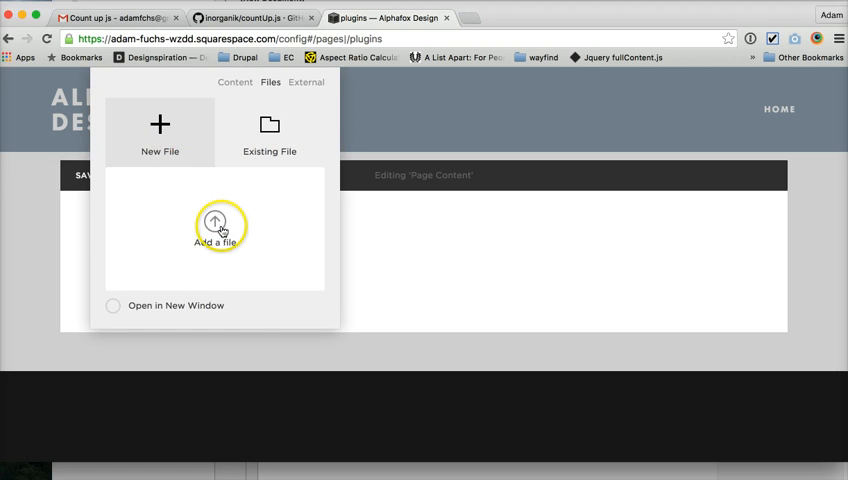
# Step: Upload countUp.js from the countUp project folder and link 'Count' to it
pyautogui.click(217, 230)
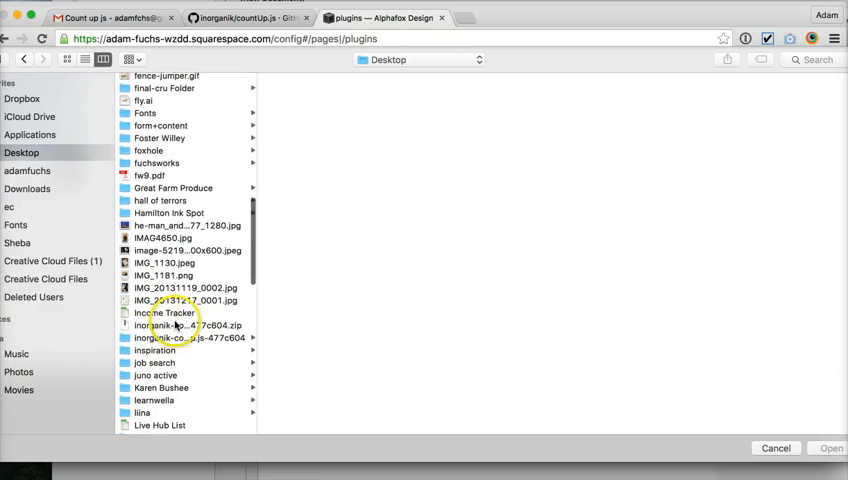
pyautogui.click(175, 337)
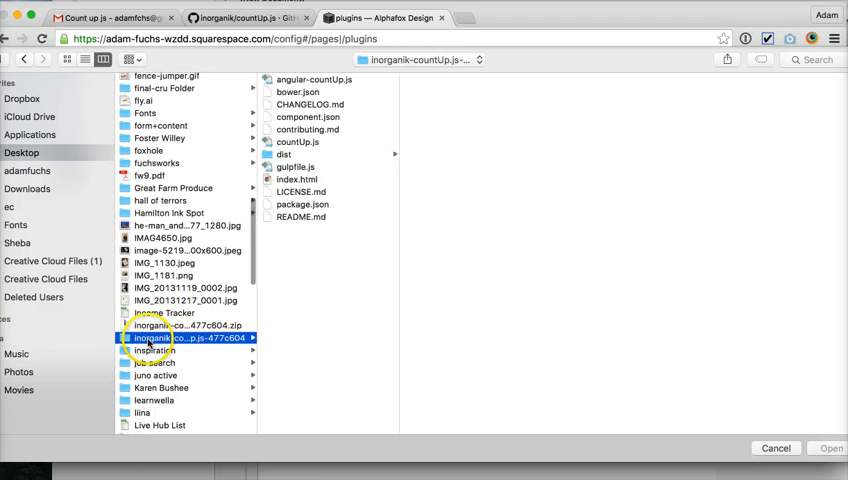
pyautogui.click(298, 141)
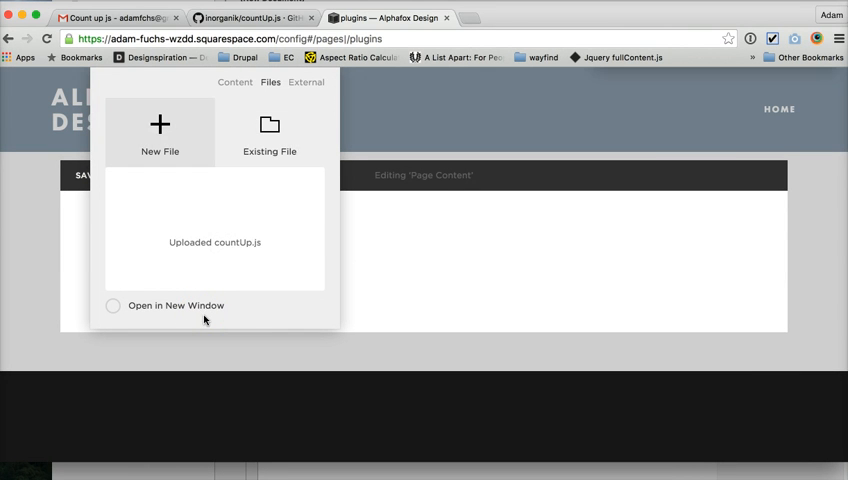
pyautogui.click(269, 133)
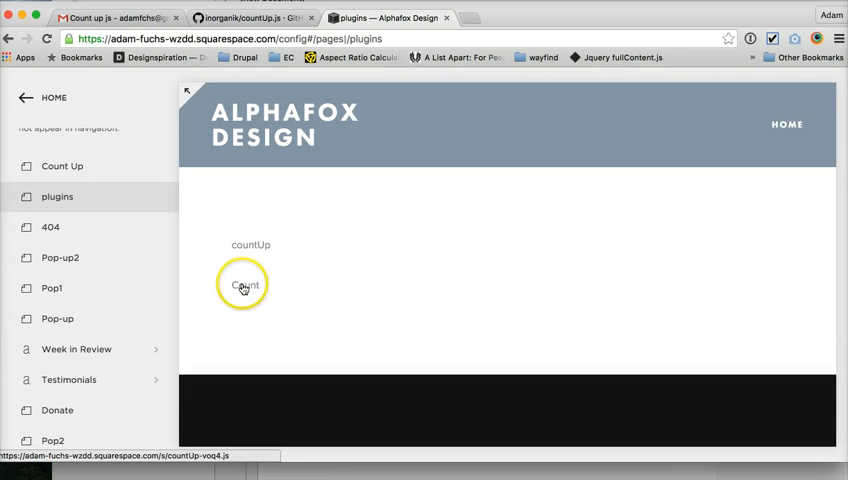
# Step: Check the Count link's file name via Save Link As, then copy its link address
pyautogui.click(243, 285)
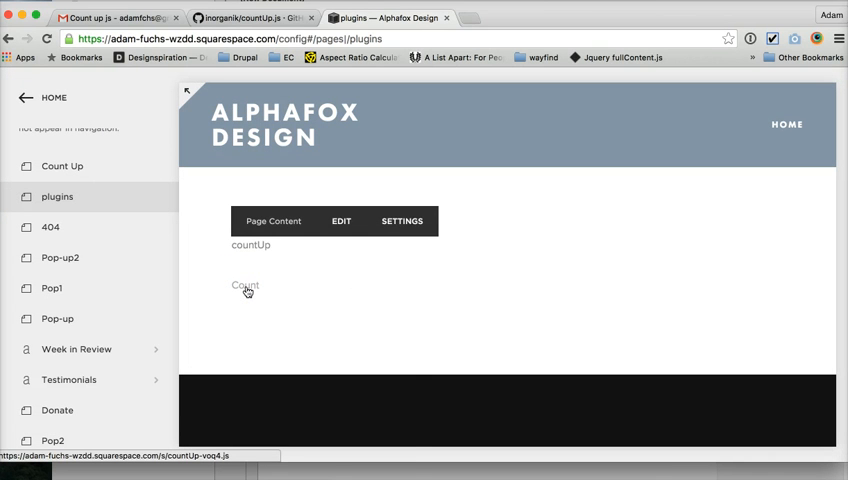
pyautogui.rightClick(245, 287)
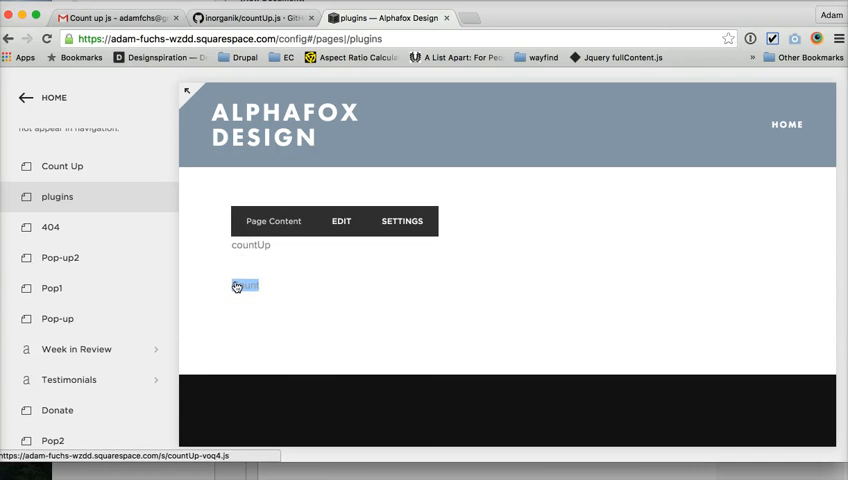
pyautogui.click(245, 287)
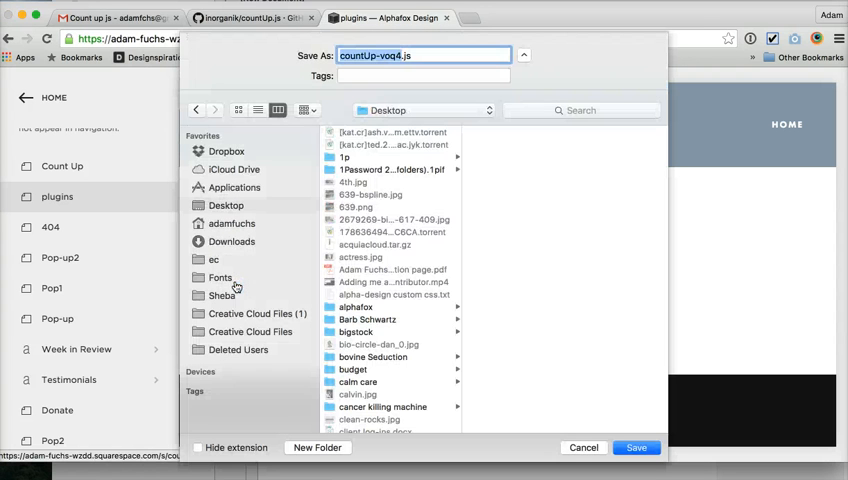
pyautogui.click(636, 447)
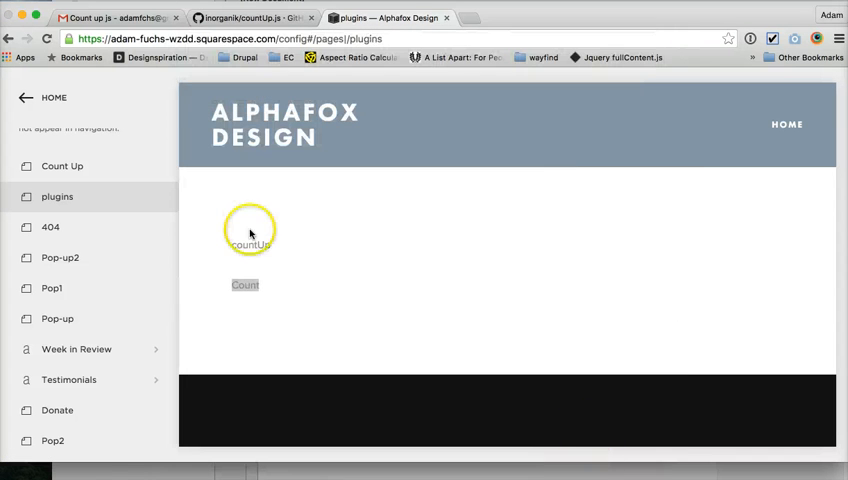
pyautogui.doubleClick(245, 285)
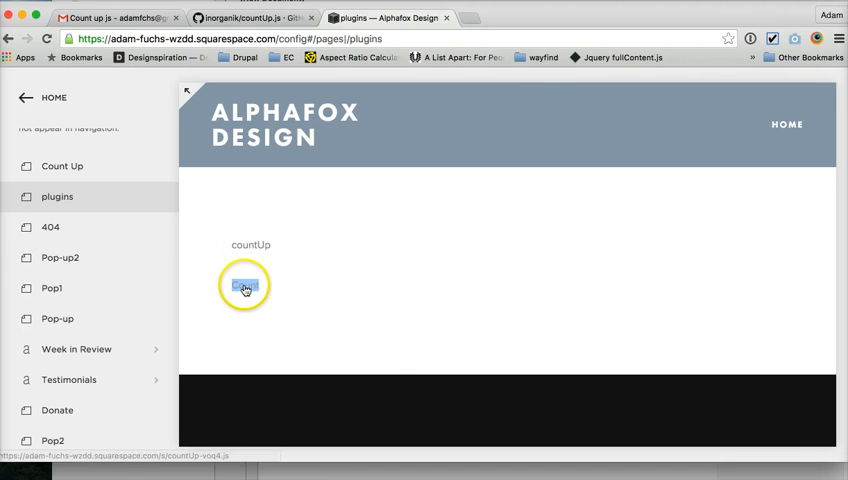
pyautogui.rightClick(242, 285)
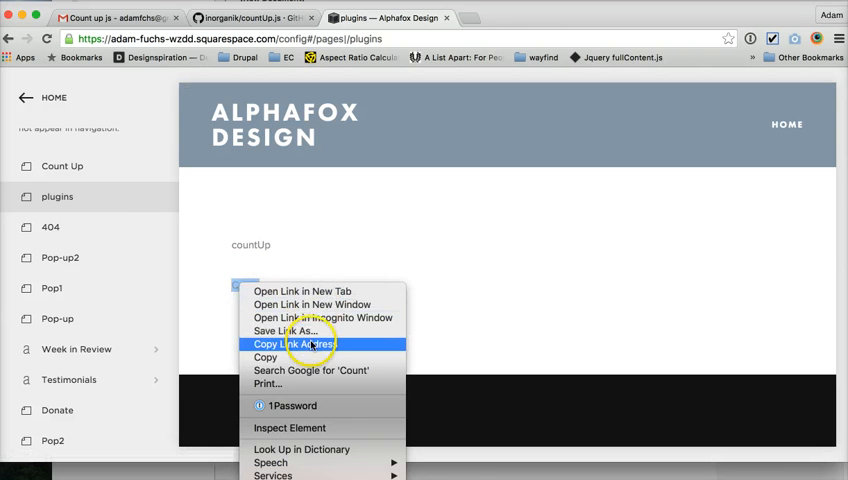
pyautogui.click(294, 344)
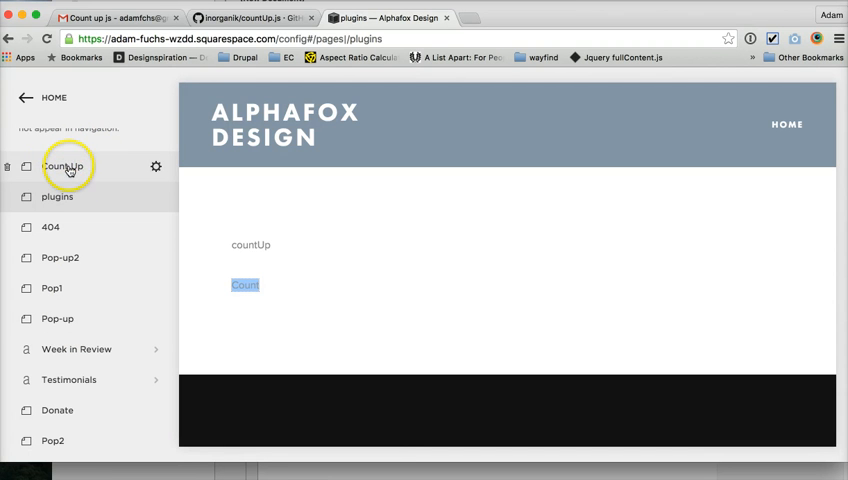
# Step: Open the Count Up page, cancel the content editor, and open its page settings
pyautogui.click(64, 166)
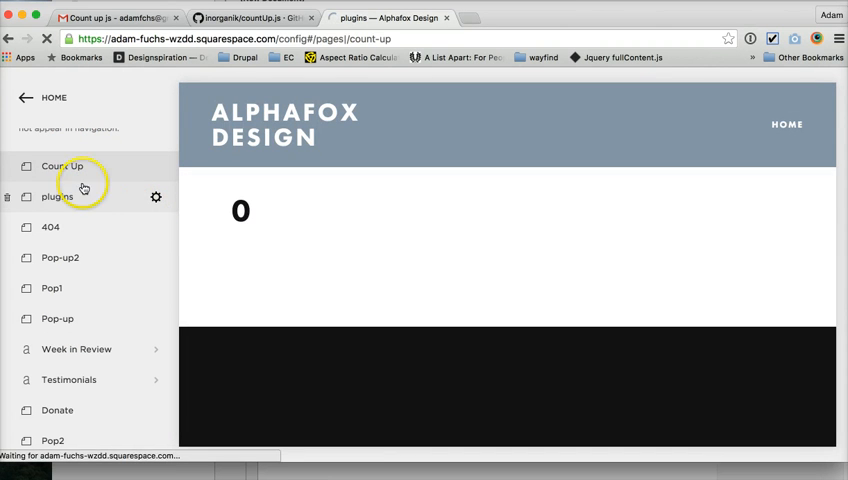
pyautogui.moveTo(283, 197)
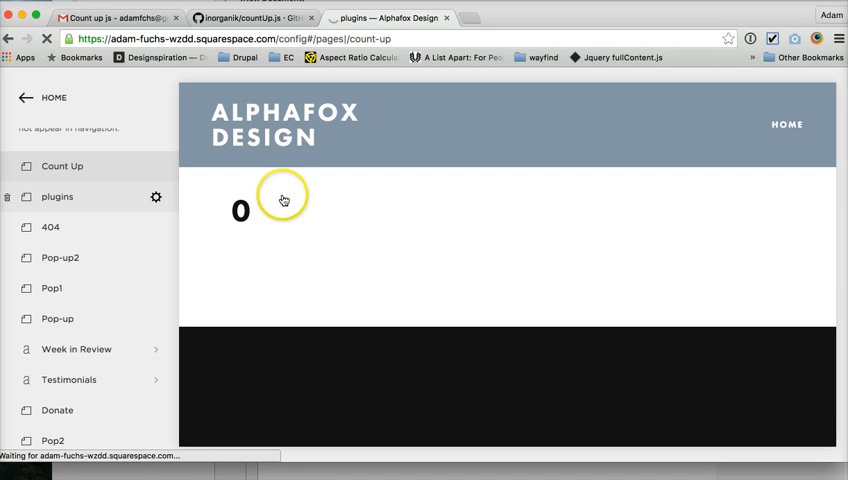
pyautogui.click(280, 210)
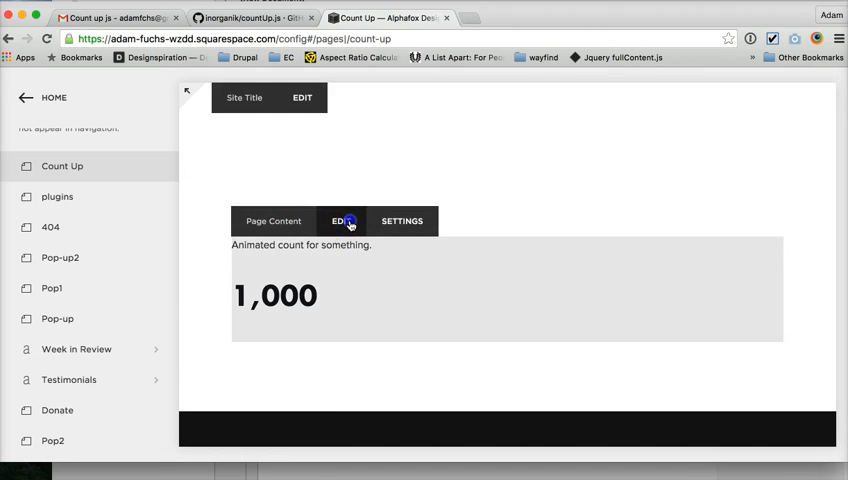
pyautogui.click(340, 221)
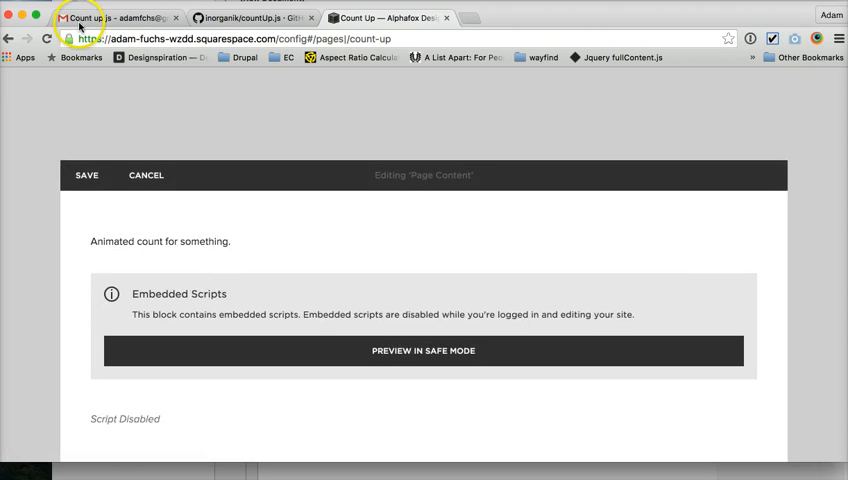
pyautogui.click(145, 175)
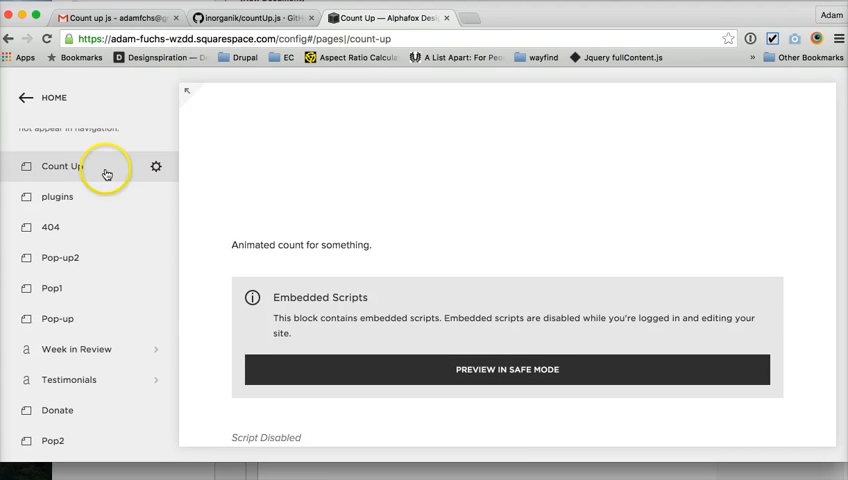
pyautogui.click(156, 166)
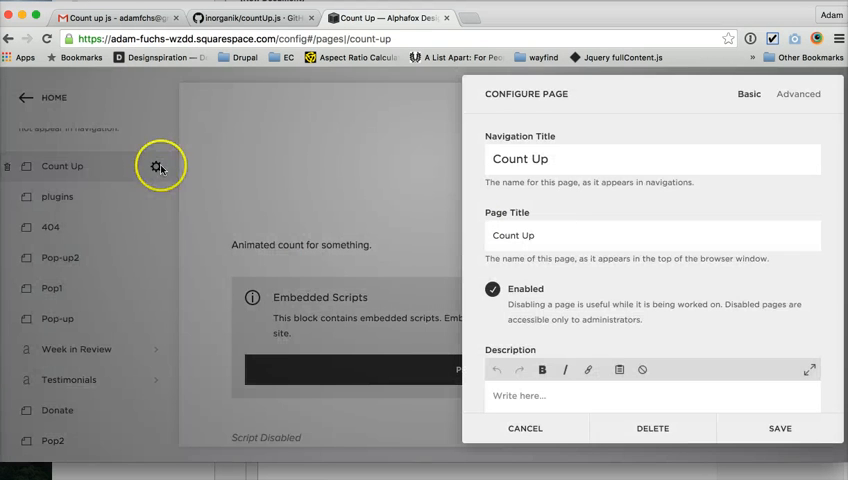
pyautogui.moveTo(62, 177)
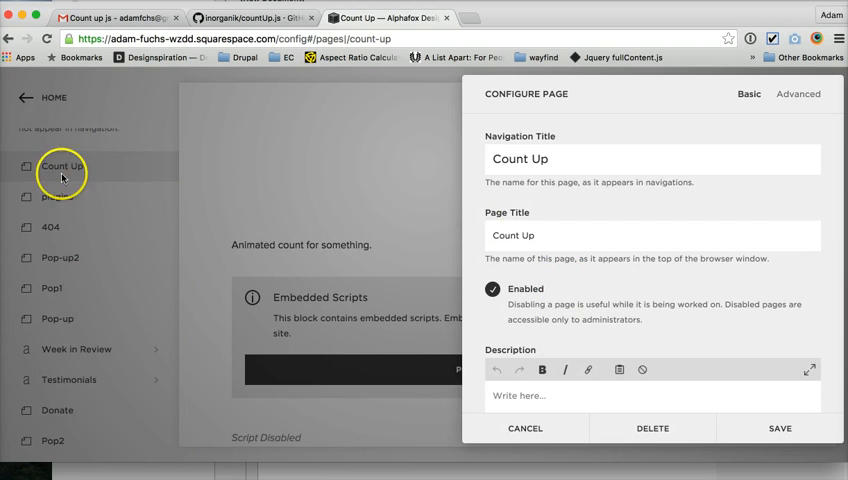
# Step: In Count Up page settings, switch to Advanced and edit the header script's src address
pyautogui.scroll(-3)
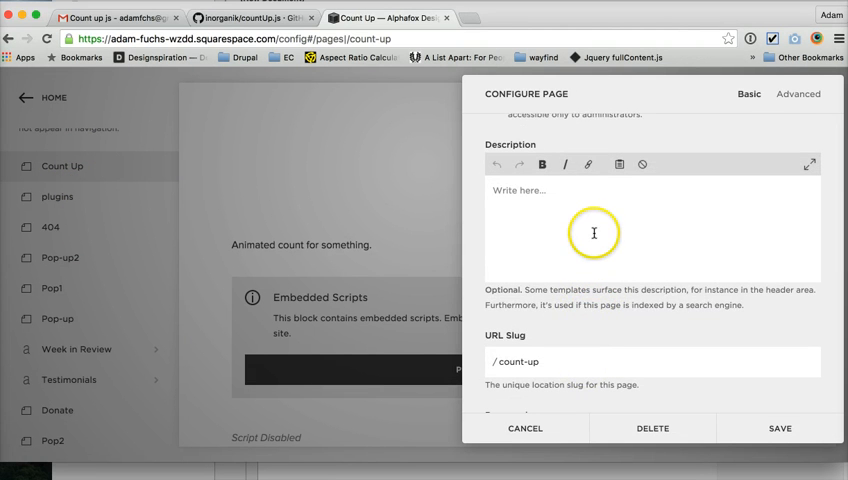
pyautogui.scroll(-3)
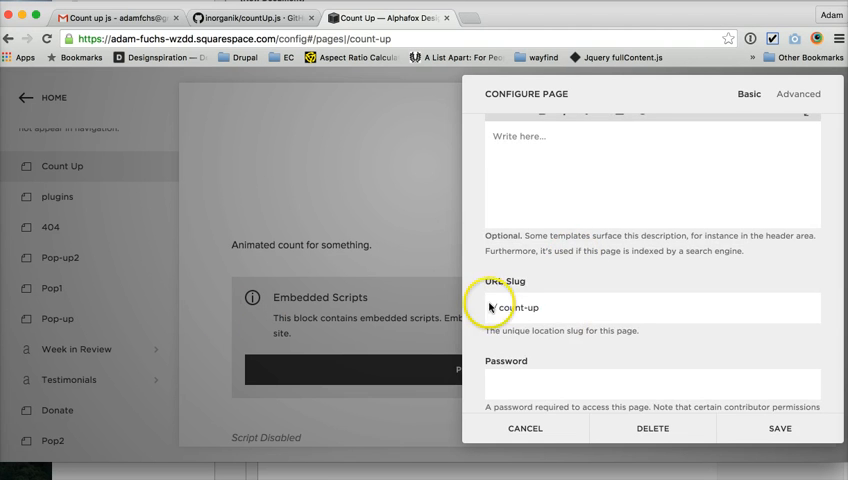
pyautogui.scroll(-3)
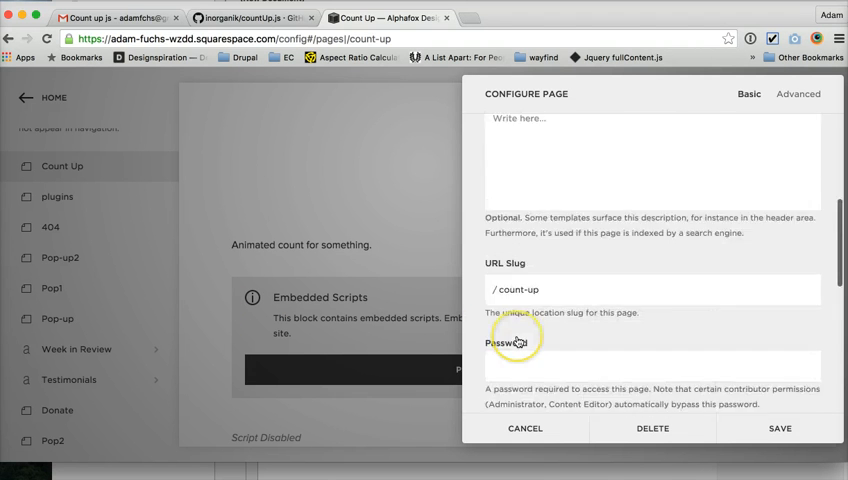
pyautogui.click(797, 93)
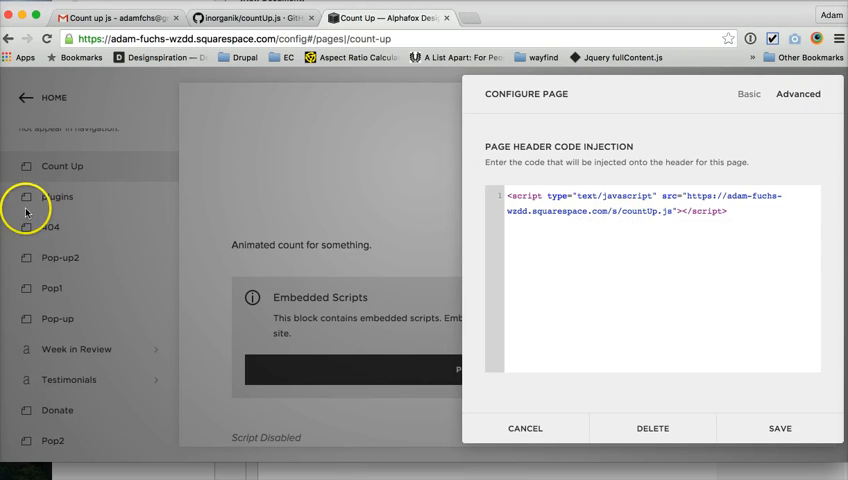
pyautogui.moveTo(162, 208)
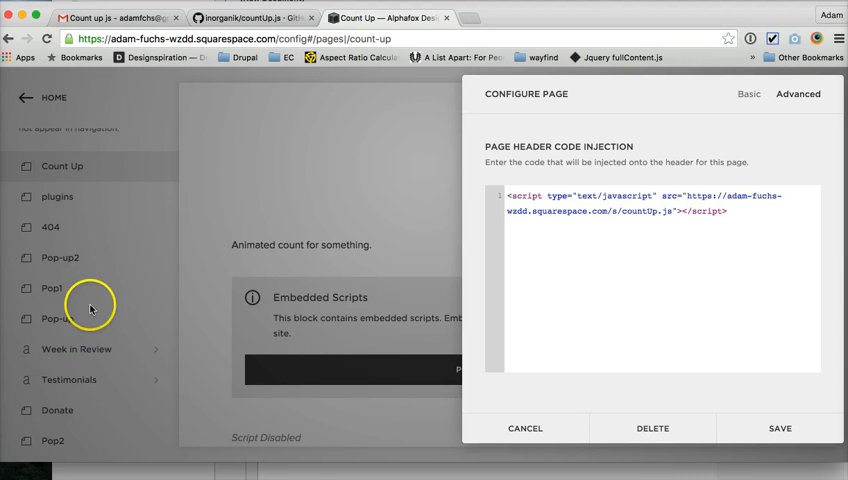
pyautogui.moveTo(195, 252)
pyautogui.write('-voq4')
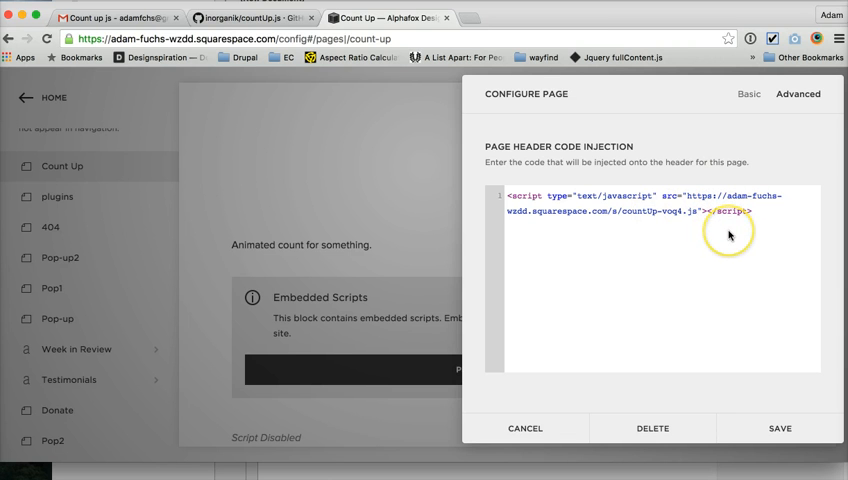
pyautogui.click(608, 211)
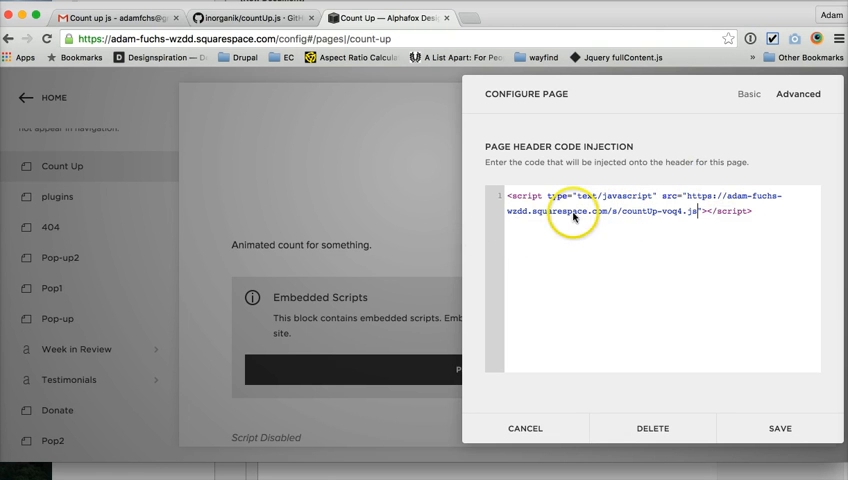
pyautogui.moveTo(612, 211)
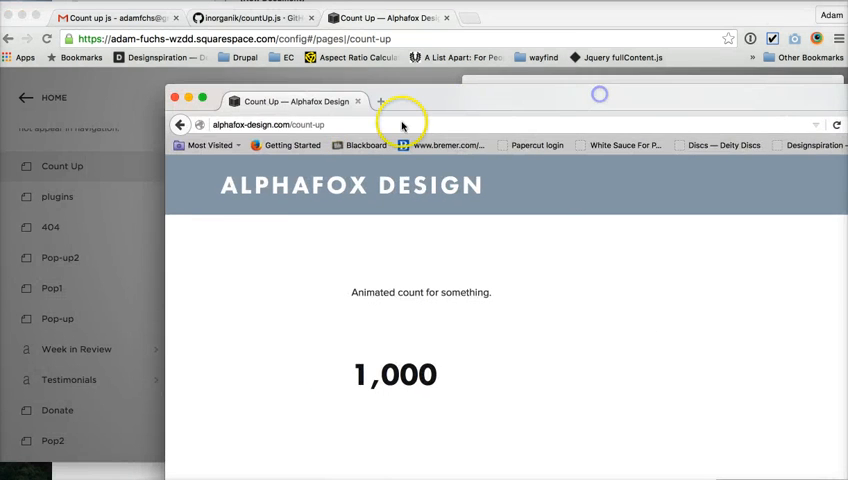
# Step: Save the Count Up page's header code injection loading countUp-voq4.js
pyautogui.click(400, 124)
pyautogui.write('plugins')
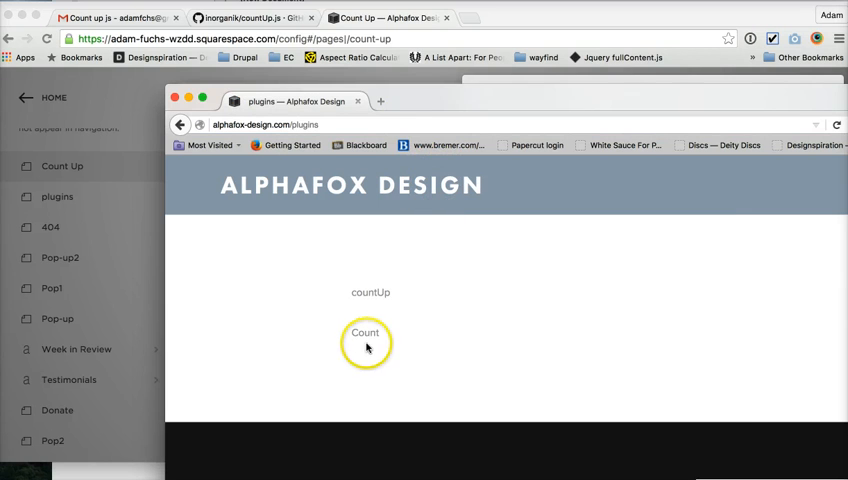
pyautogui.click(365, 332)
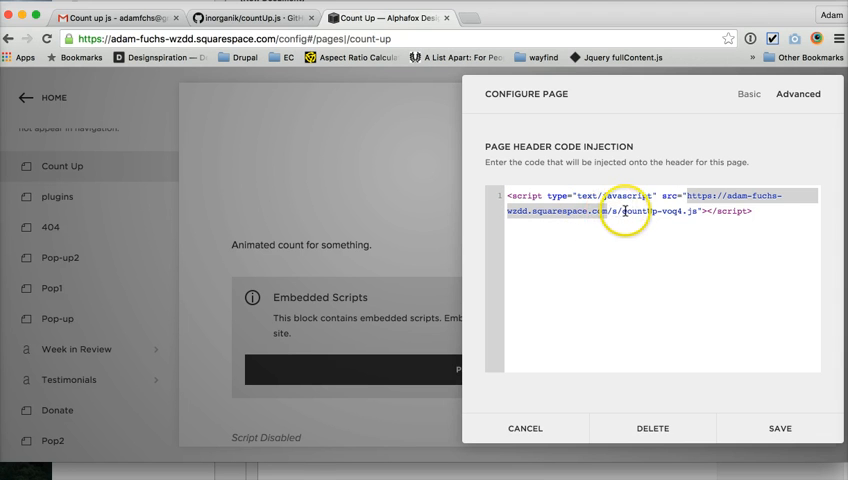
pyautogui.moveTo(686, 317)
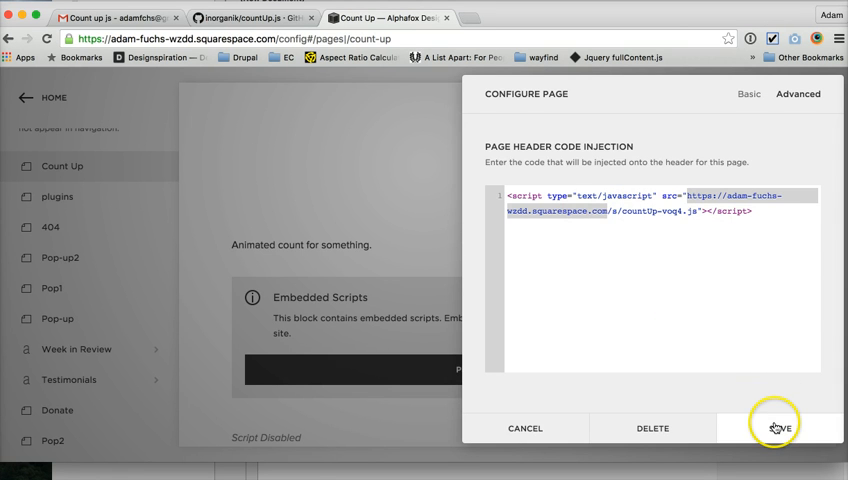
pyautogui.click(778, 427)
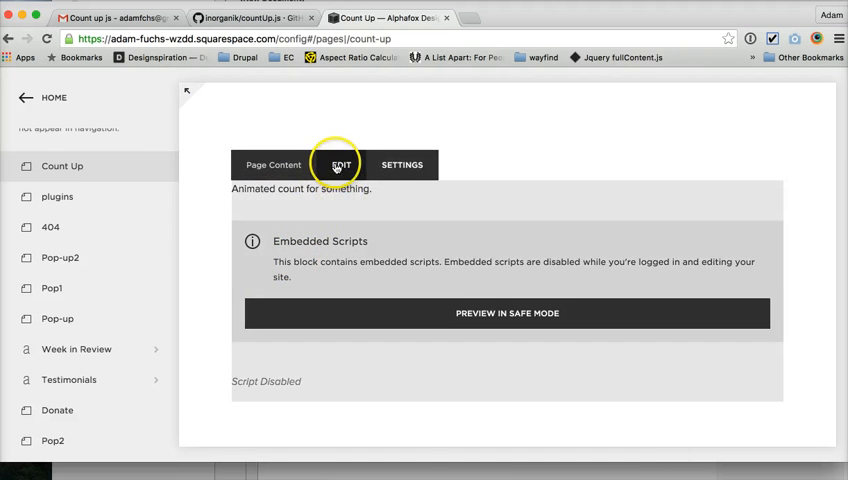
# Step: Edit the Count Up page and insert a new Code block above the embedded script
pyautogui.click(340, 165)
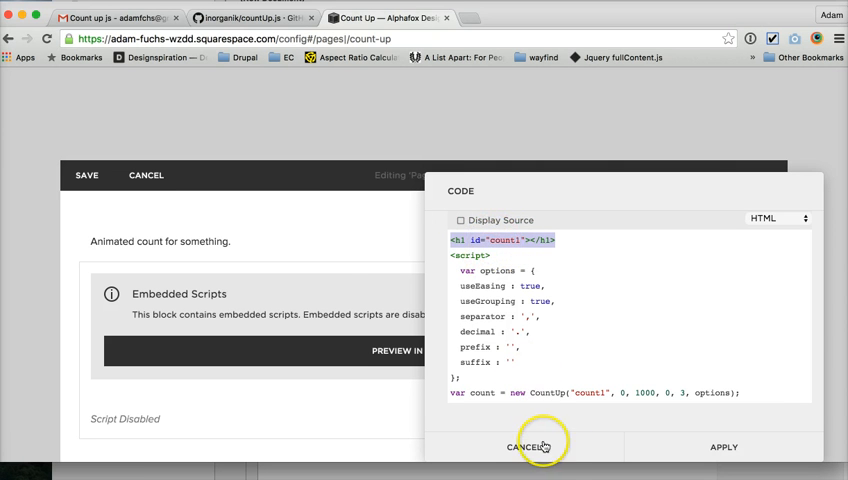
pyautogui.click(536, 447)
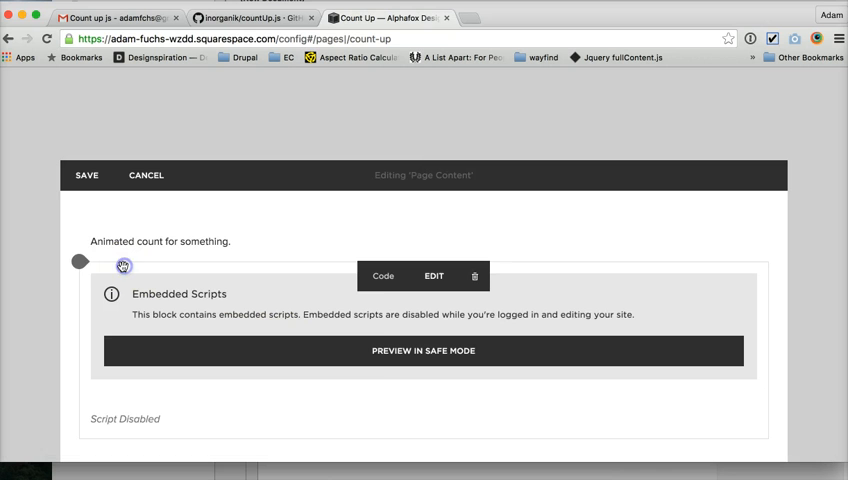
pyautogui.click(80, 261)
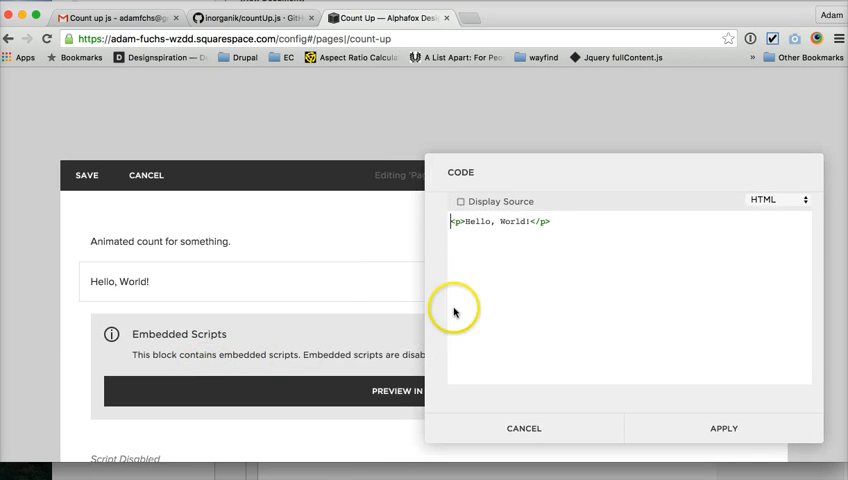
# Step: Replace the Hello World placeholder with <div id="demo"></div> and begin a <script> tag
pyautogui.tripleClick(500, 221)
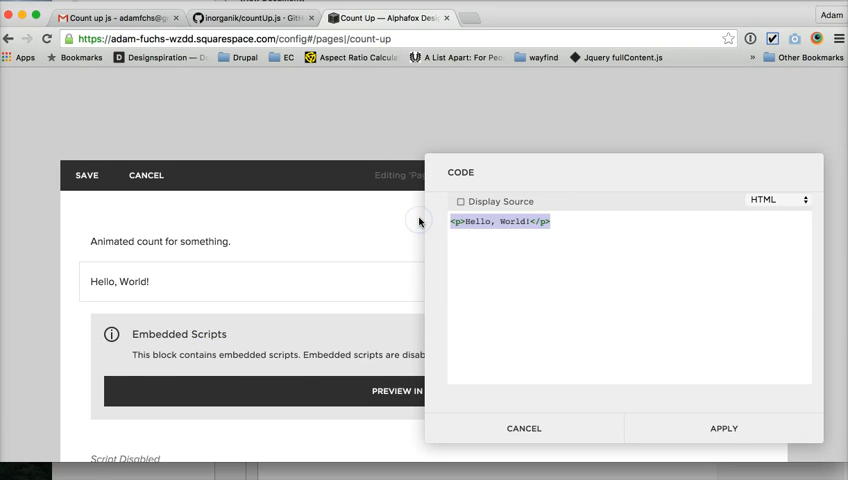
pyautogui.write('<div id=')
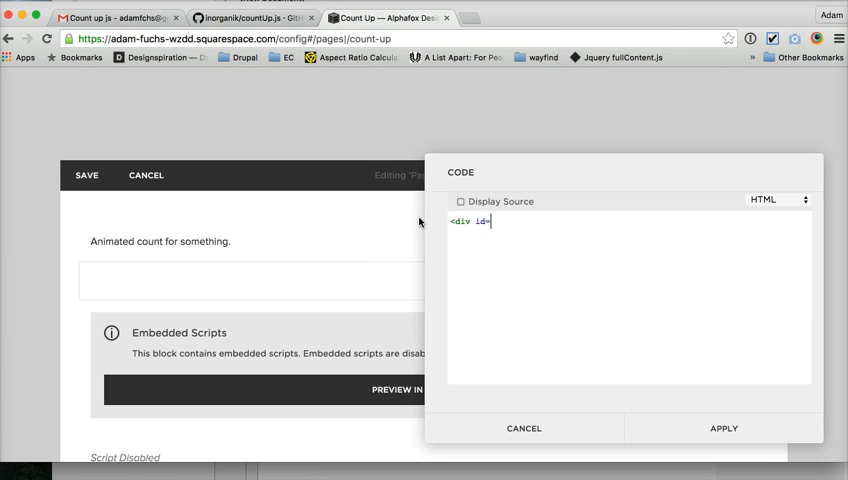
pyautogui.write('"demo"')
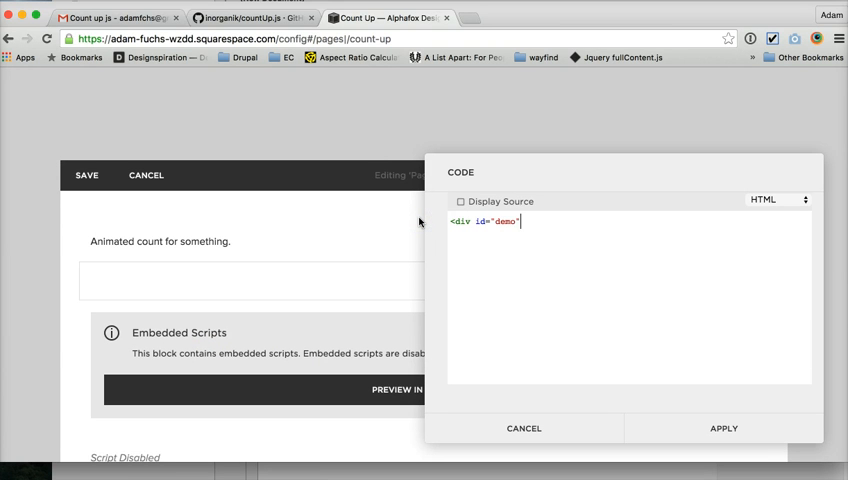
pyautogui.write('></div>')
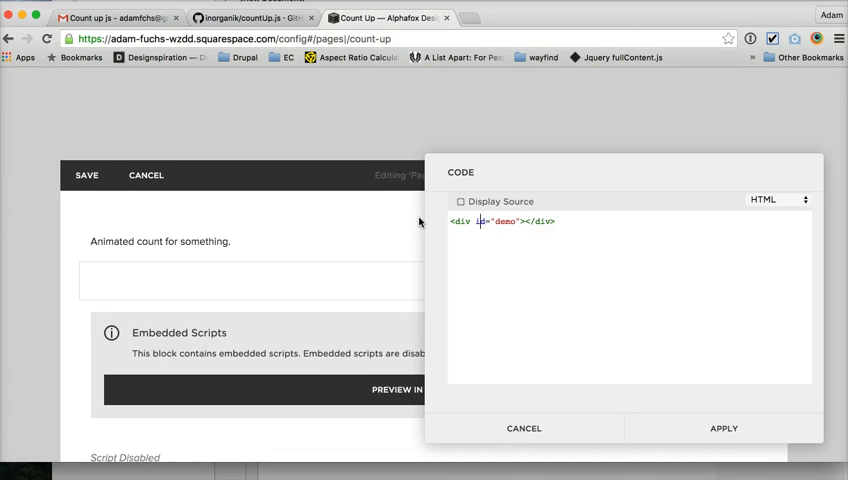
pyautogui.click(557, 221)
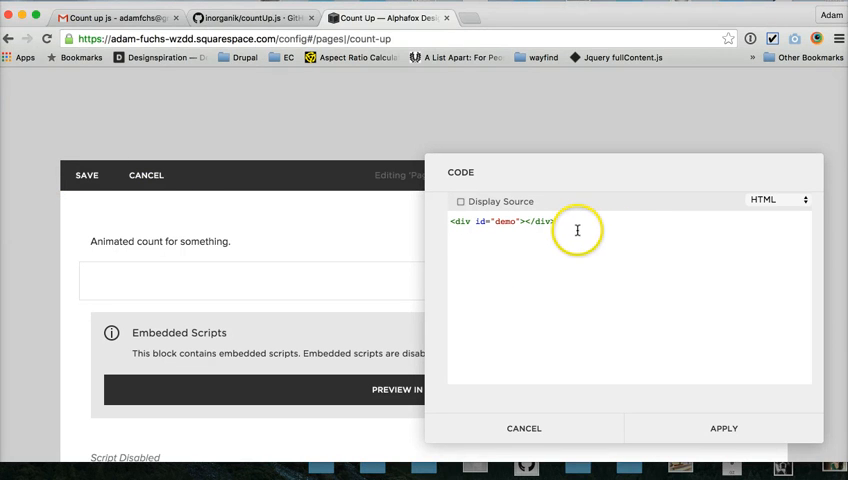
pyautogui.write('<script>')
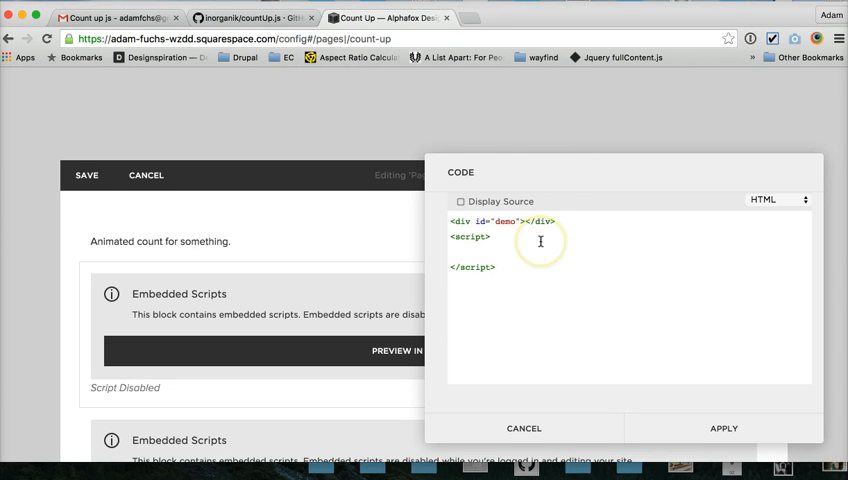
# Step: Type 'var' inside the script tags, then switch to the CountUp.js demo page
pyautogui.write('var')
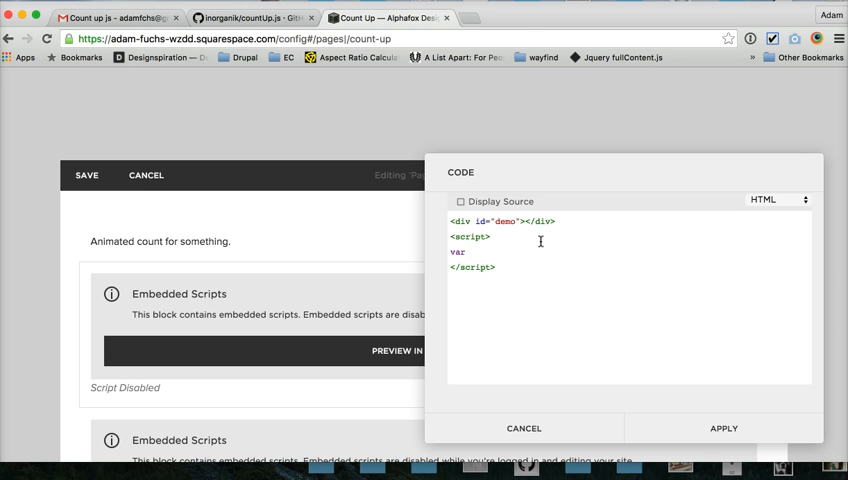
pyautogui.click(253, 17)
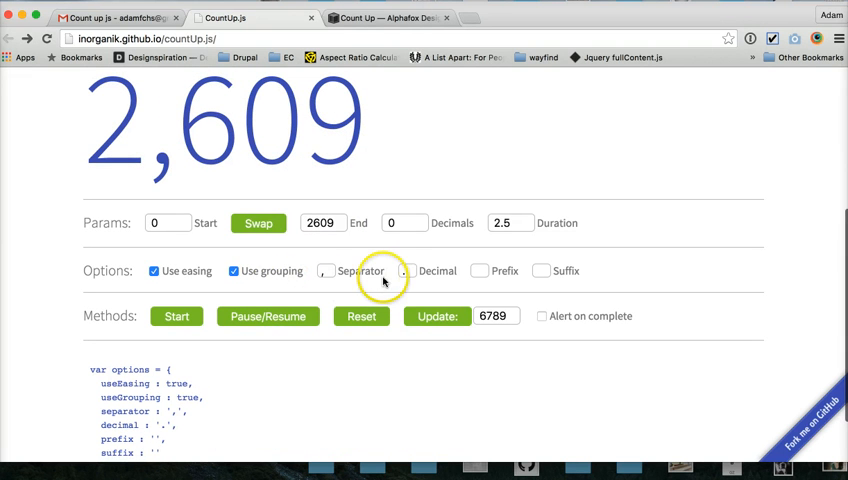
pyautogui.moveTo(420, 277)
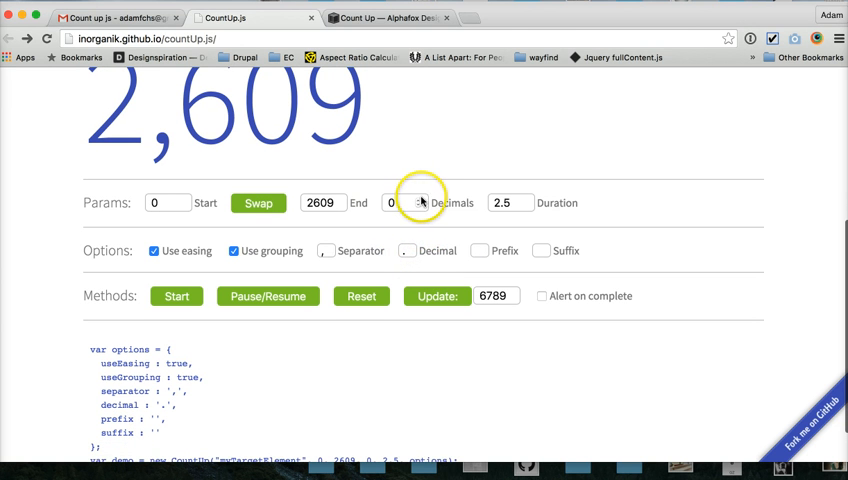
pyautogui.moveTo(410, 254)
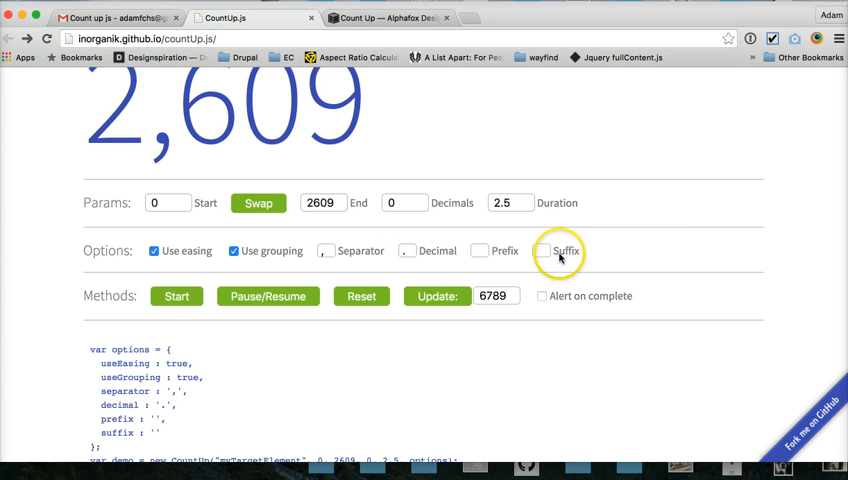
pyautogui.moveTo(503, 338)
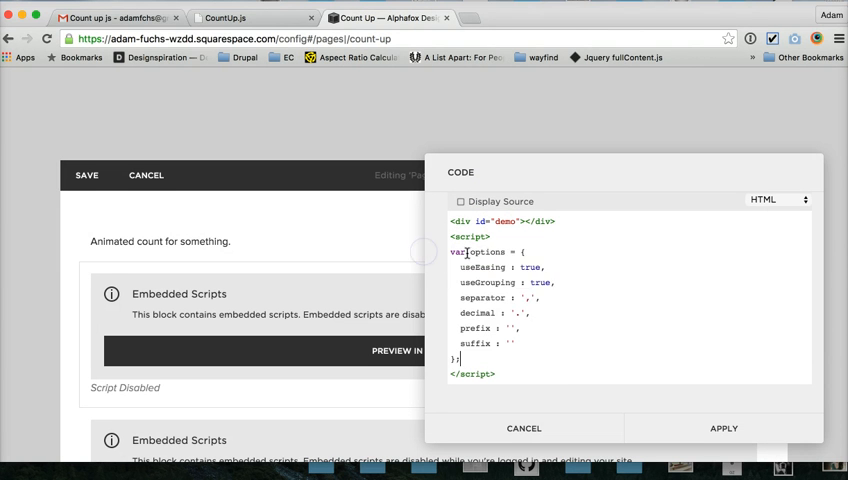
pyautogui.moveTo(500, 349)
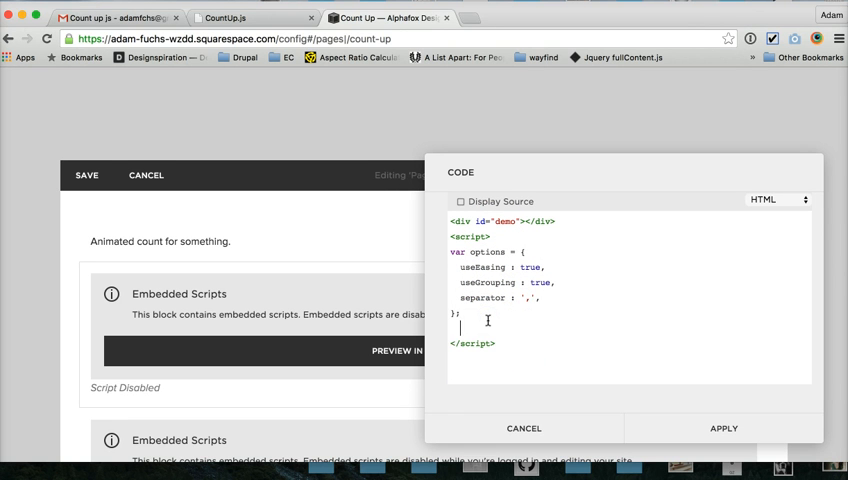
# Step: Type the line count-demo = CountUp("demo", 0, 1000 into the script
pyautogui.write('var dem')
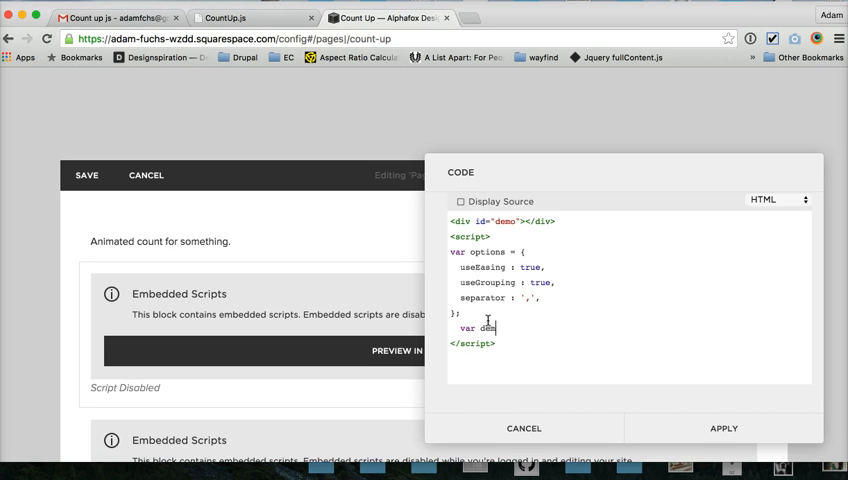
pyautogui.press('Backspace')
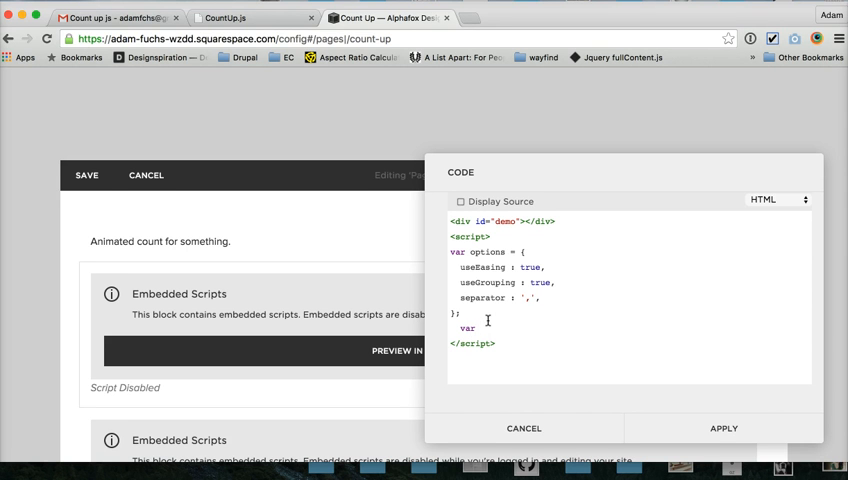
pyautogui.write('c')
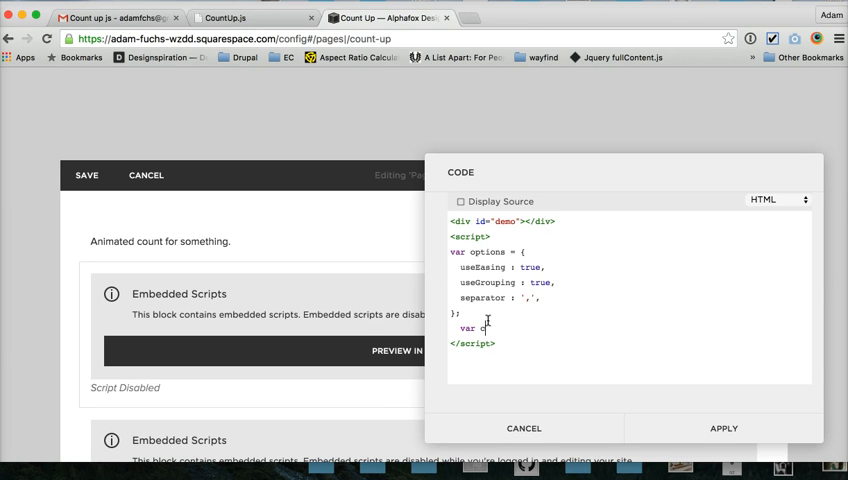
pyautogui.write('ount-demo')
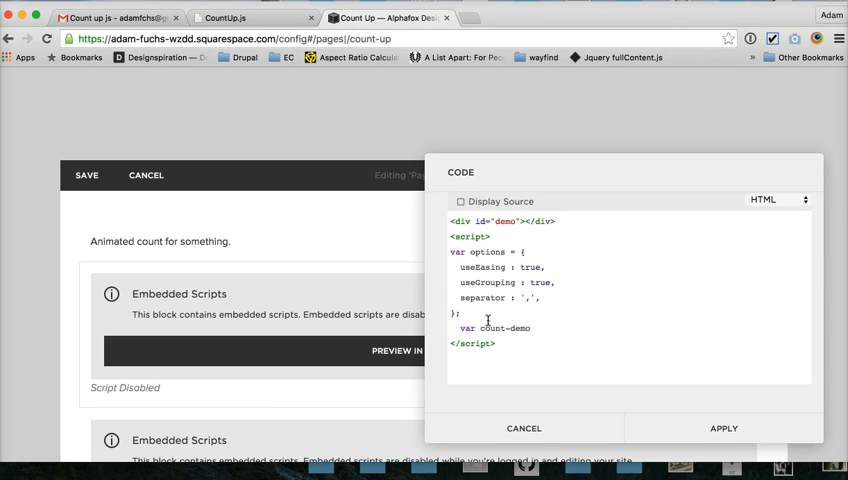
pyautogui.write('=')
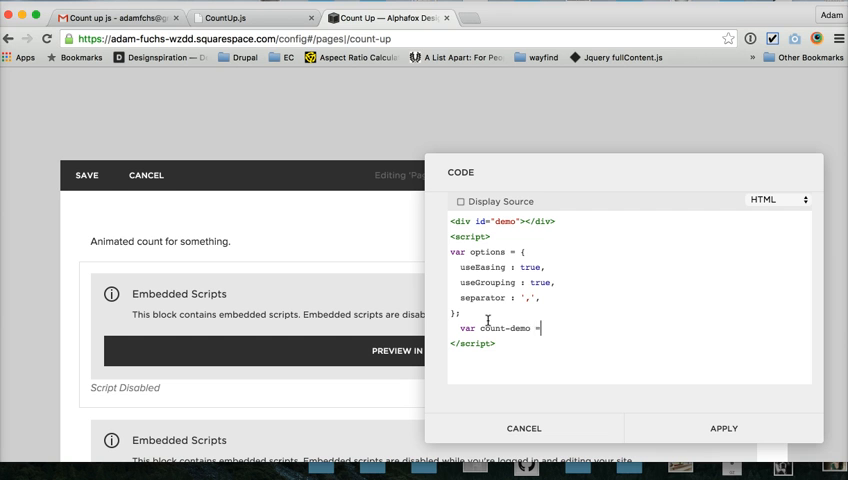
pyautogui.write('Count')
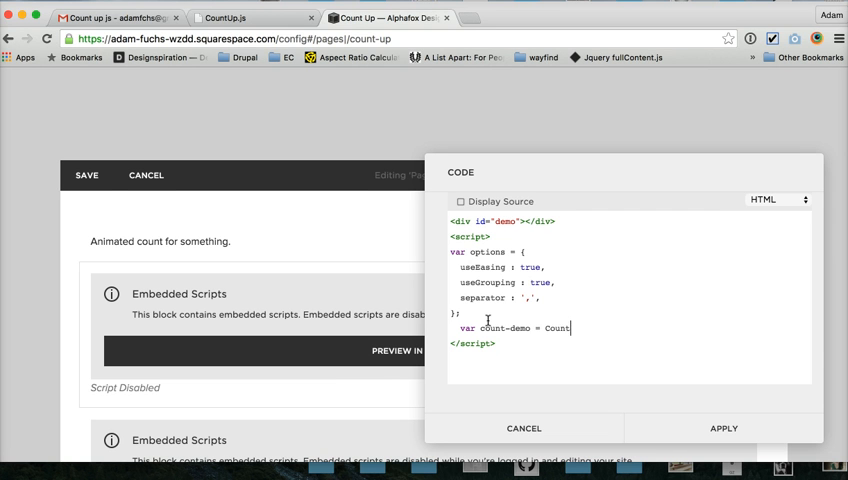
pyautogui.write('Up')
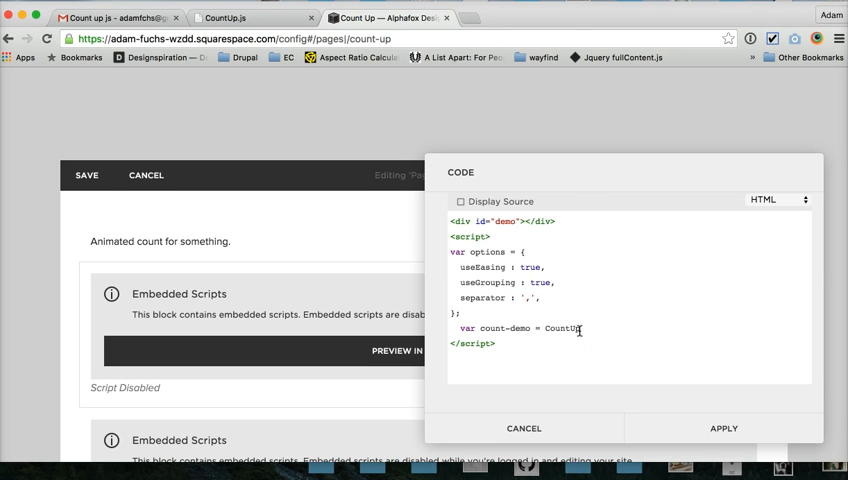
pyautogui.write('("')
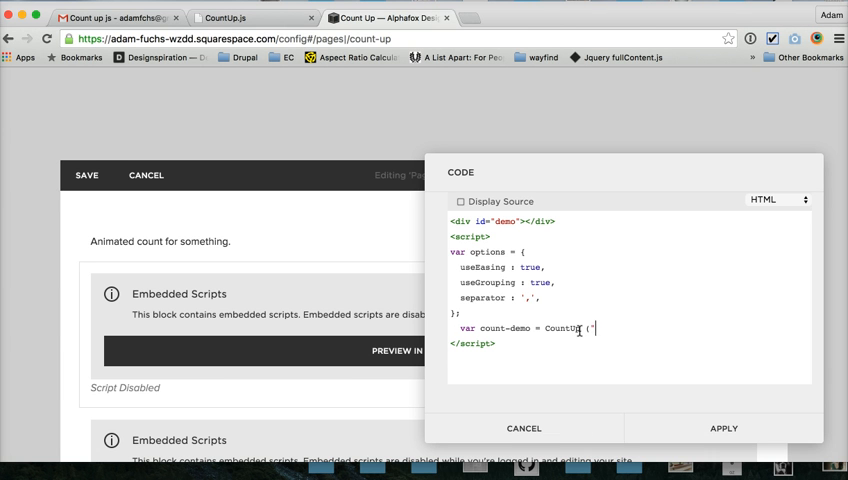
pyautogui.write('demo", 0, 1')
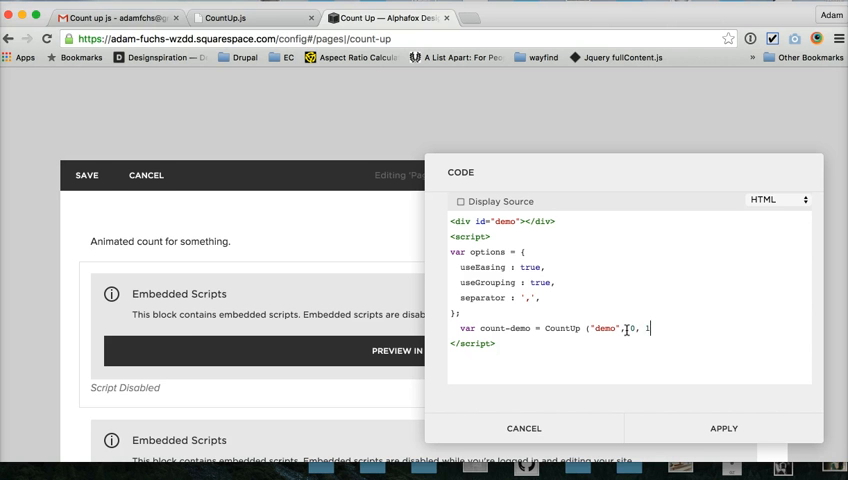
pyautogui.write('000')
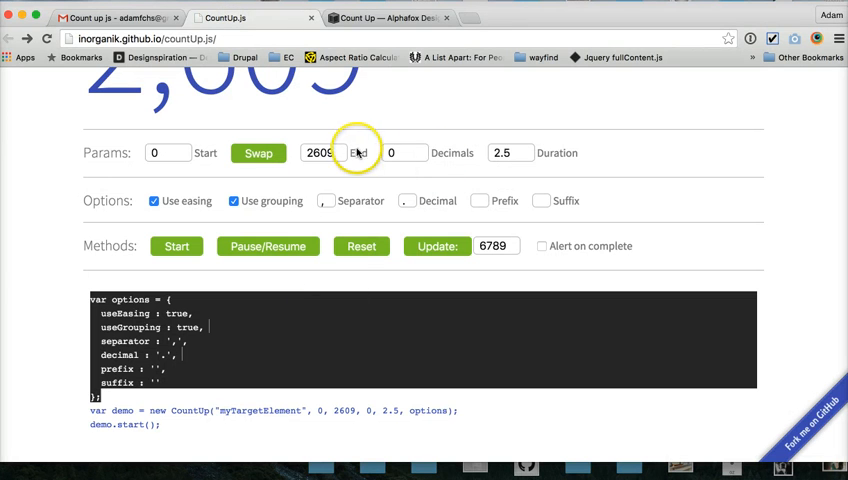
pyautogui.moveTo(532, 155)
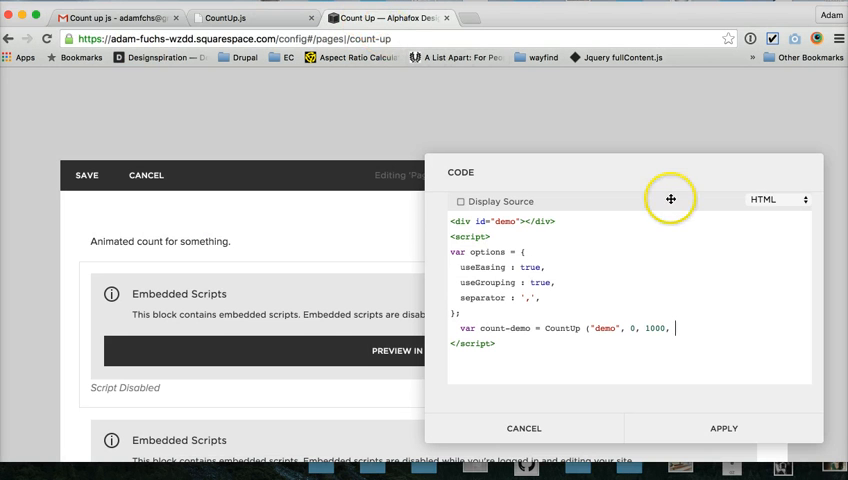
# Step: Finish the CountUp call with 0 decimals, 4-second duration and the options object
pyautogui.write('0 ,')
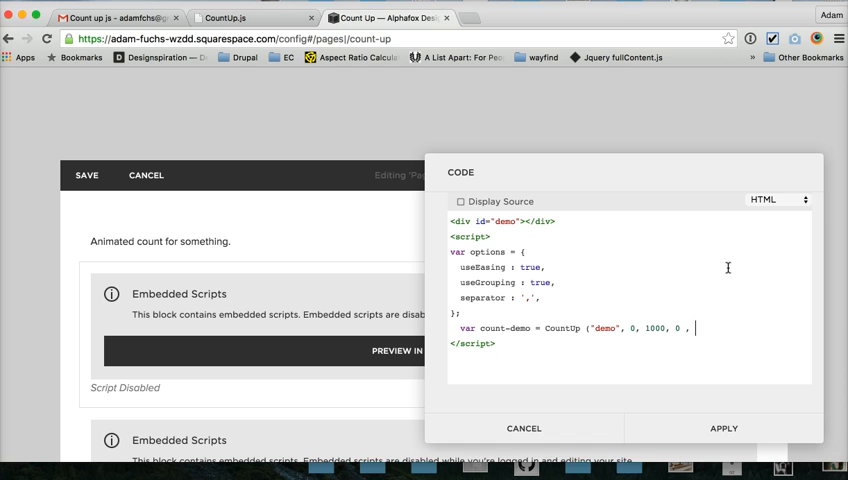
pyautogui.press('Backspace')
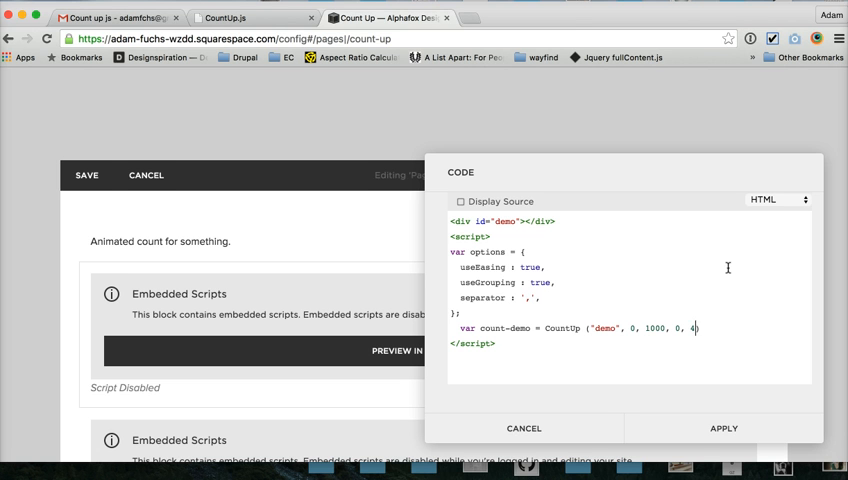
pyautogui.write(', options)')
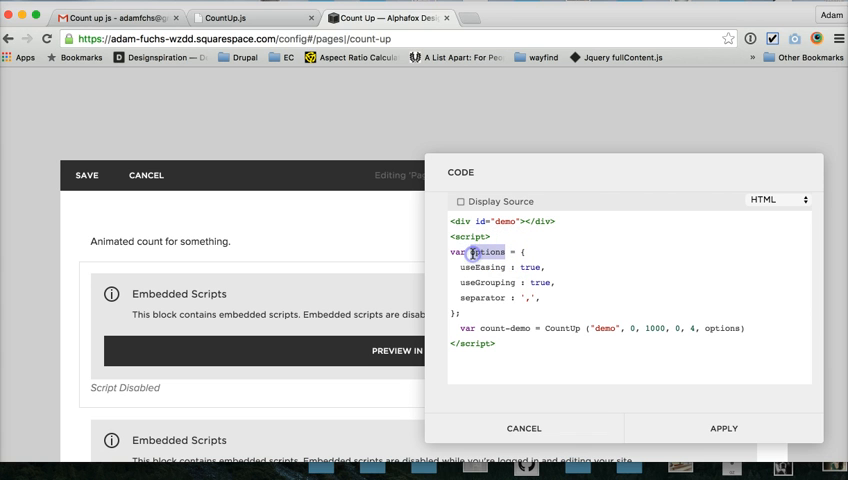
pyautogui.moveTo(663, 272)
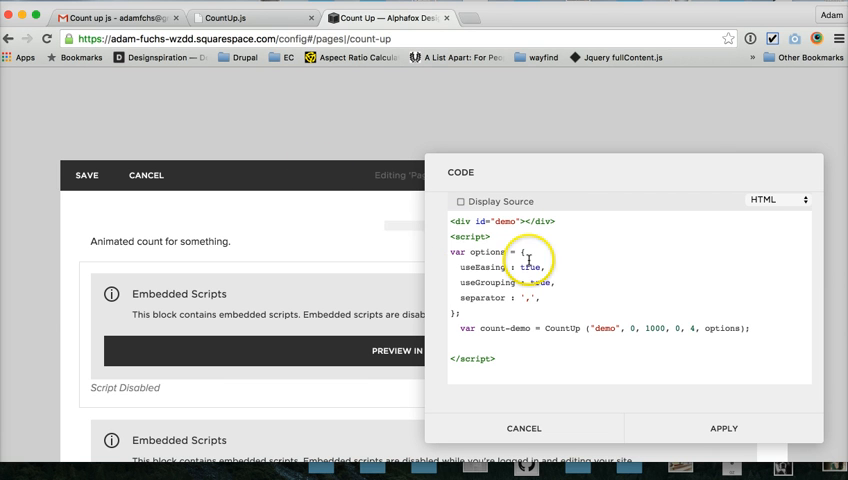
# Step: Add a $(window).load function that calls count-demo.start() below the CountUp line
pyautogui.write('$')
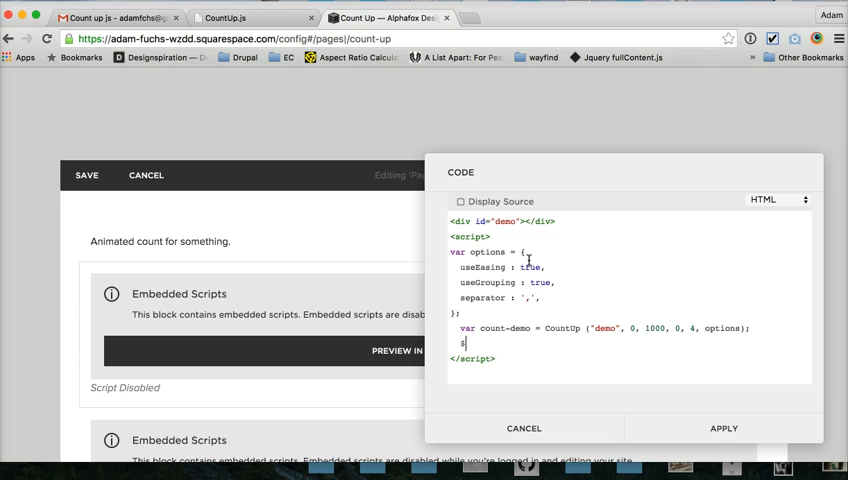
pyautogui.write('window.')
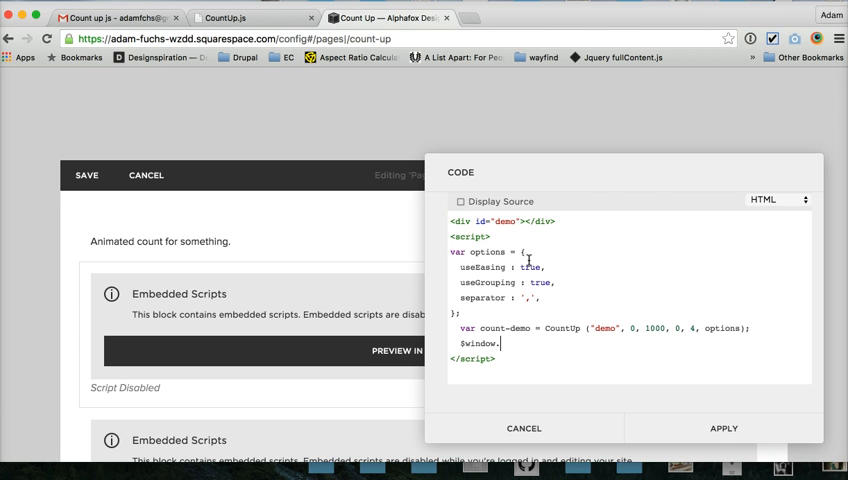
pyautogui.write('load(function(')
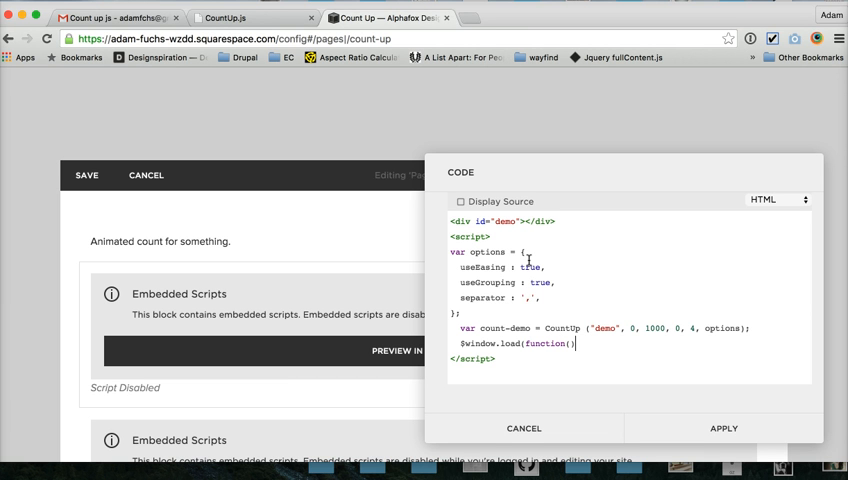
pyautogui.write('{')
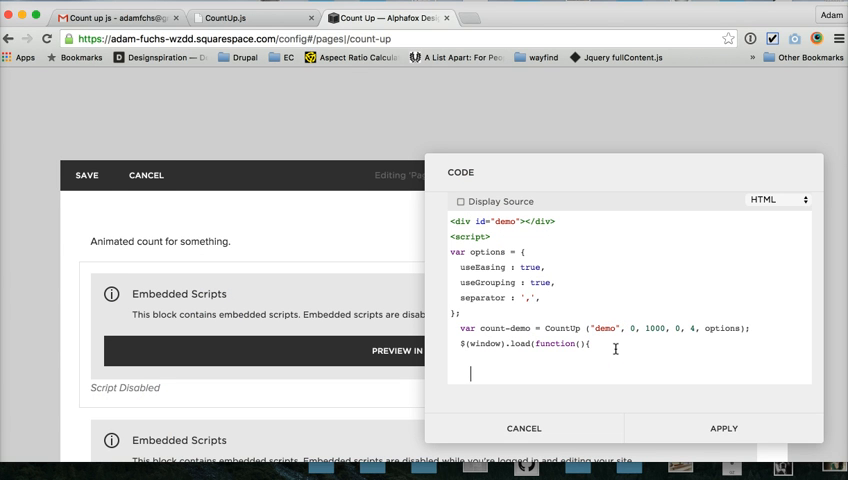
pyautogui.write('});')
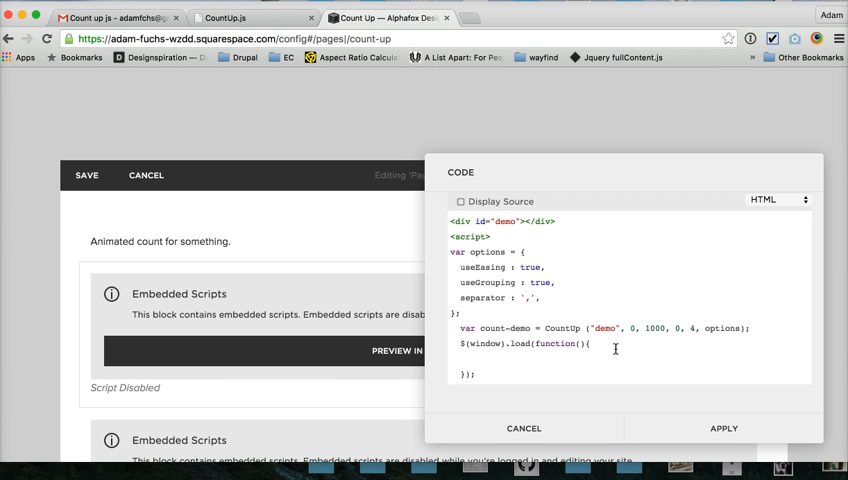
pyautogui.write('cou')
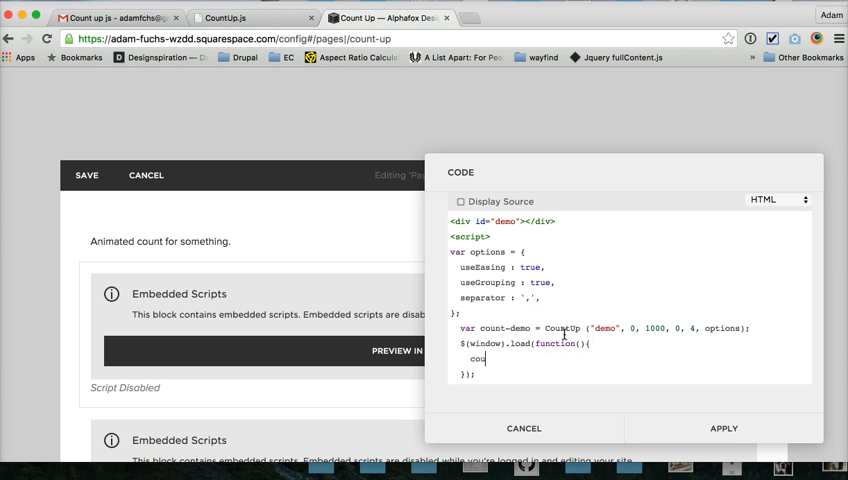
pyautogui.write('nt-demo.start();')
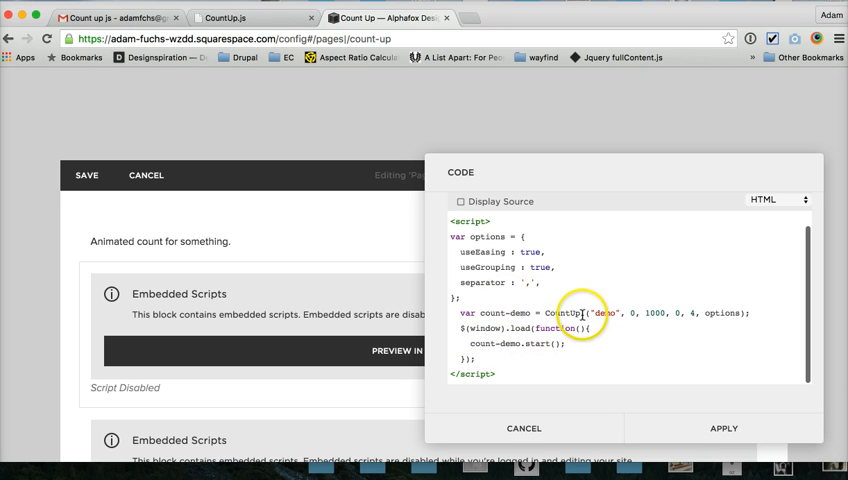
# Step: Select the CountUp name to review the finished script before closing
pyautogui.doubleClick(565, 313)
pyautogui.write('<div id="demo"></div>')
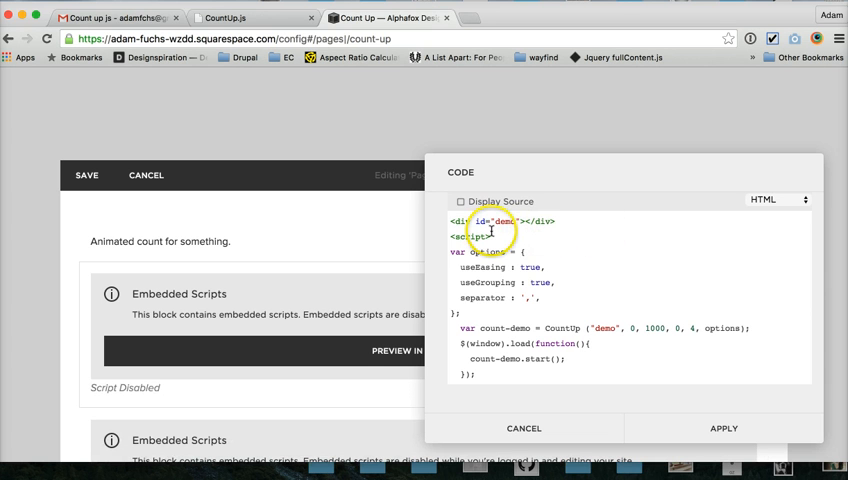
pyautogui.moveTo(649, 281)
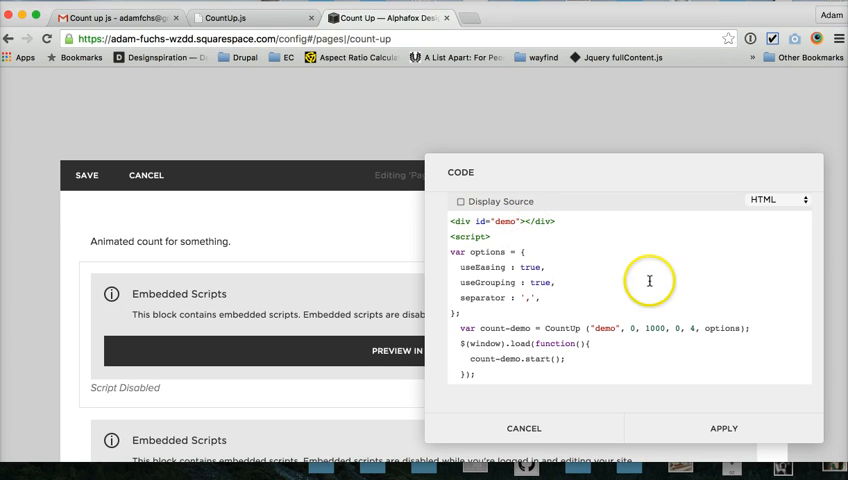
pyautogui.moveTo(637, 321)
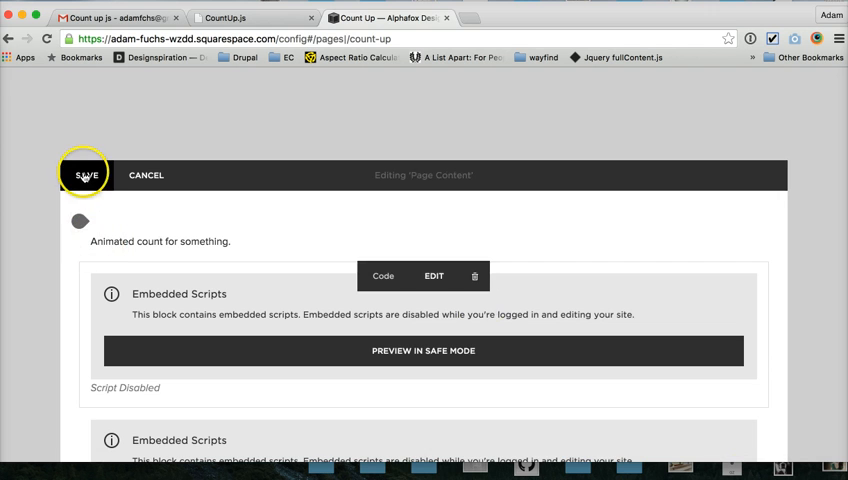
# Step: Save the page and enter the count-up page address in Firefox
pyautogui.click(86, 175)
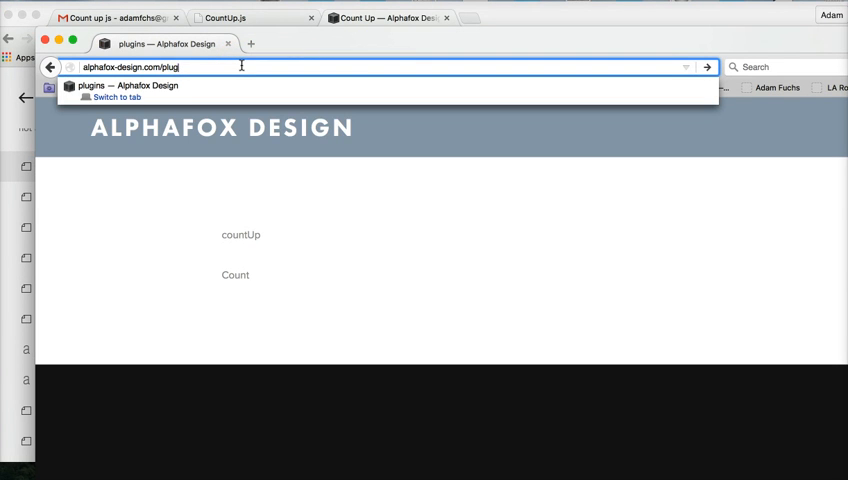
pyautogui.write('count-up')
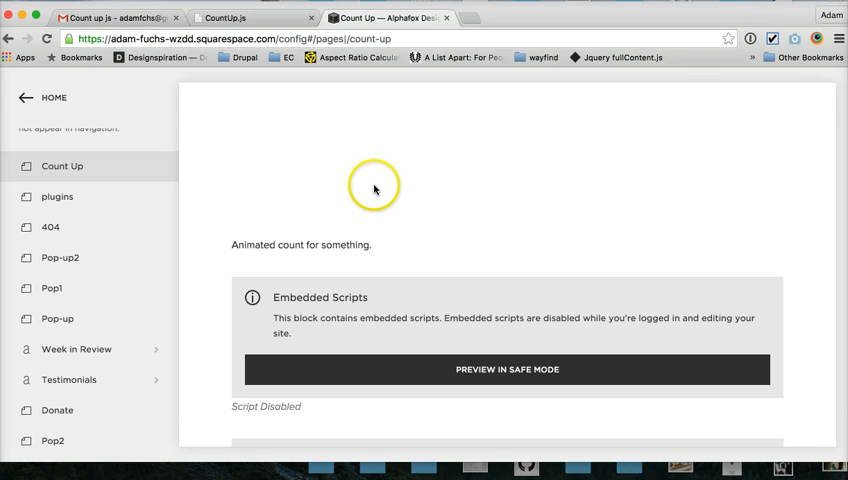
# Step: Reopen the Count Up code block's script and apply it again
pyautogui.click(250, 17)
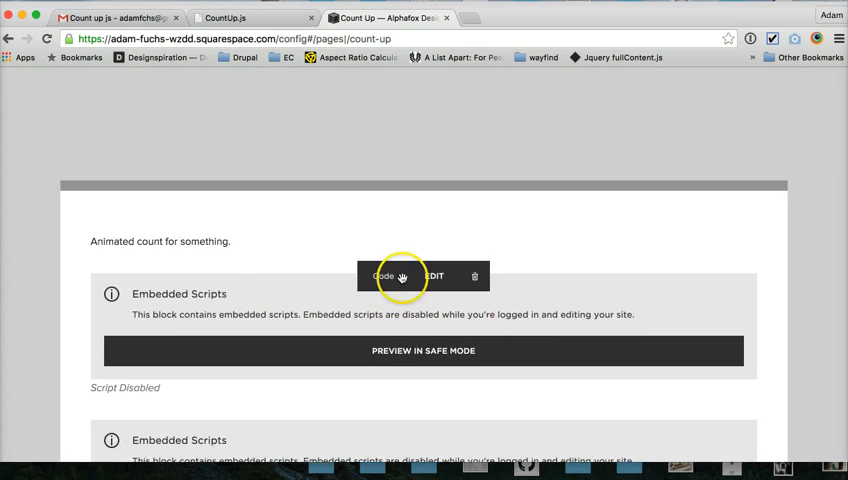
pyautogui.click(384, 276)
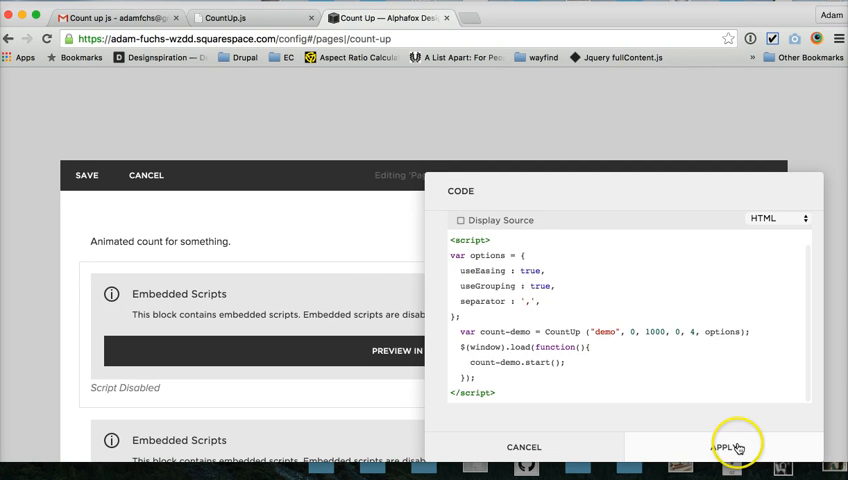
pyautogui.click(730, 446)
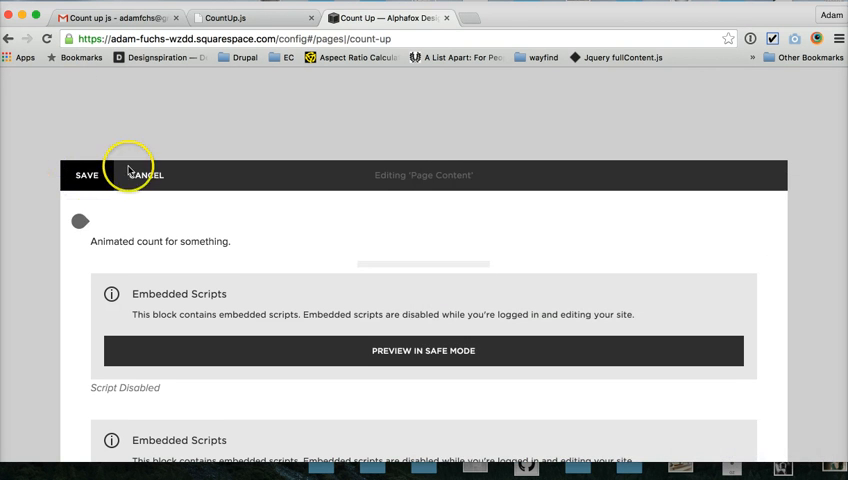